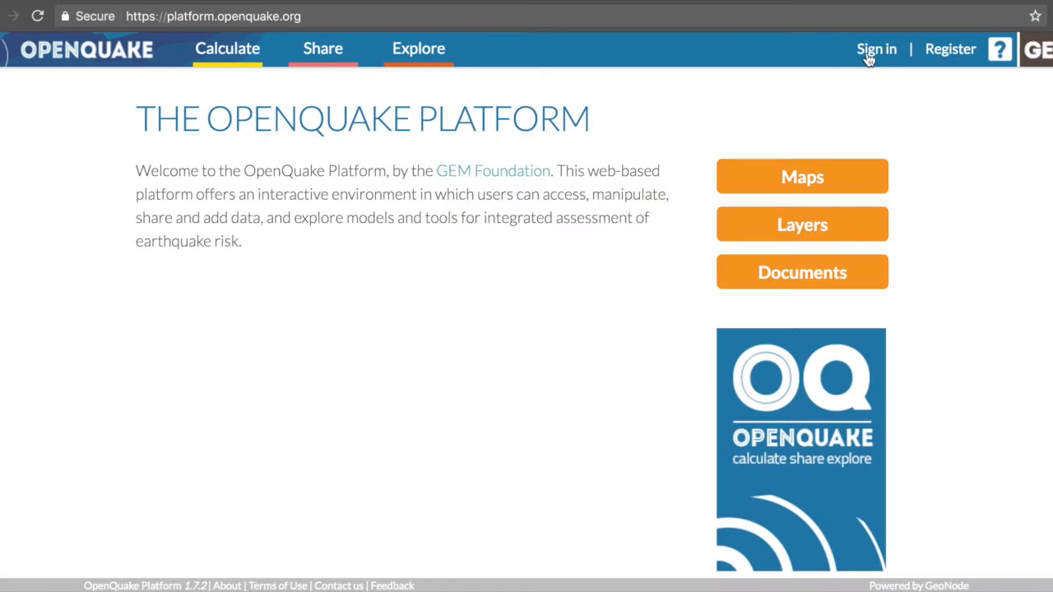
Sign in with the account credentials and go to the building-classification survey page
left_click(875, 50)
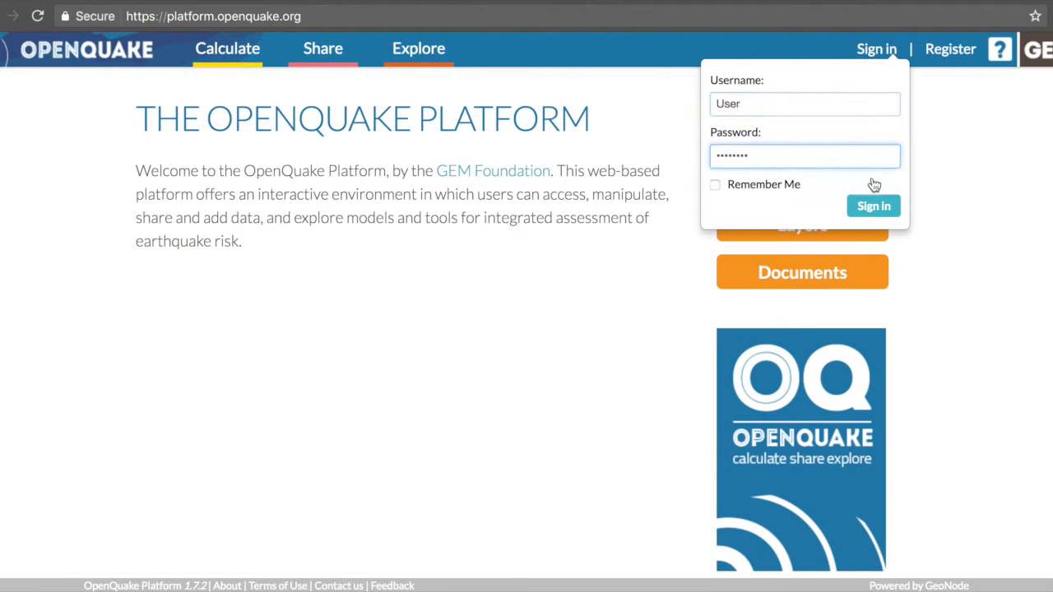
left_click(872, 206)
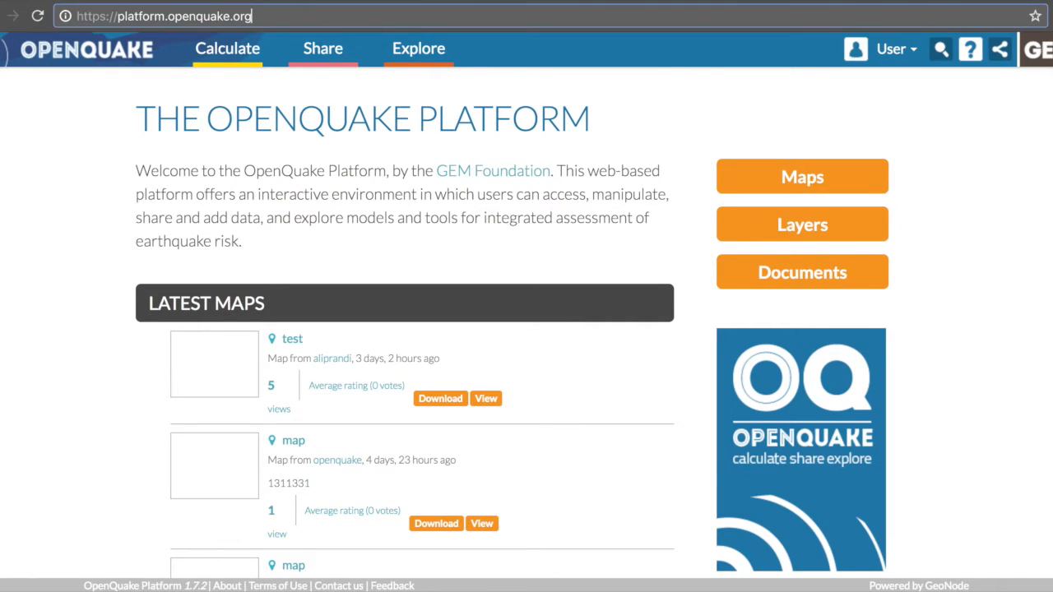
type("/building-class/user-settings")
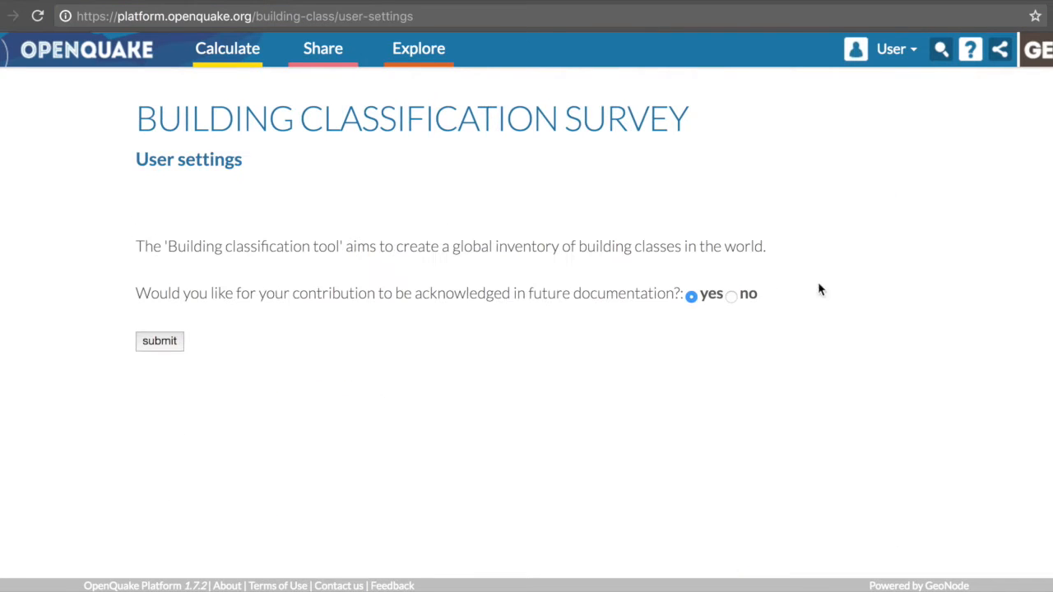
mouse_move(731, 298)
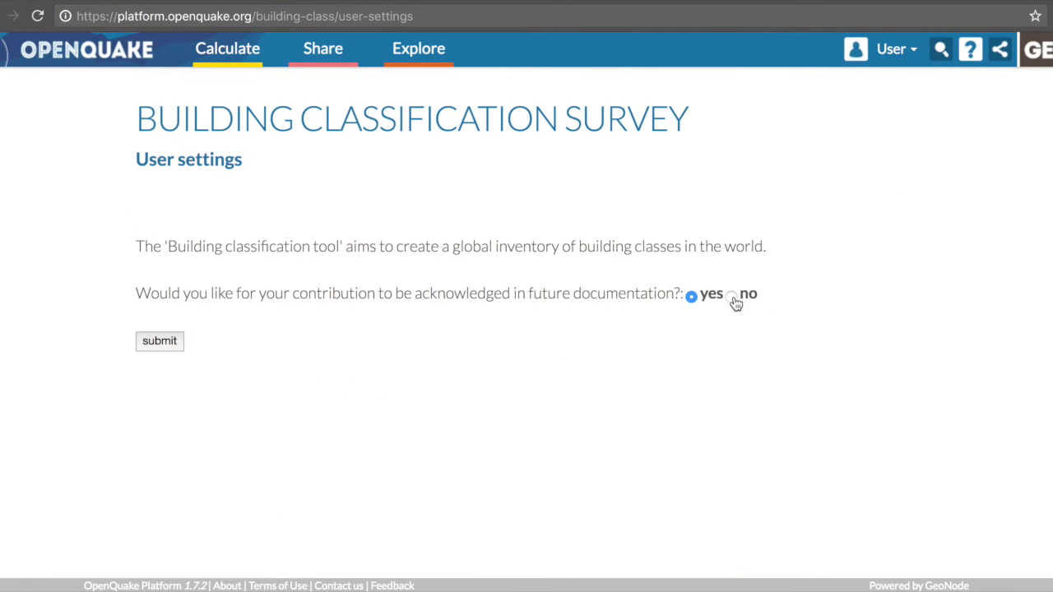
Keep acknowledgement set to 'yes', submit the user settings and begin a new classification
left_click(731, 296)
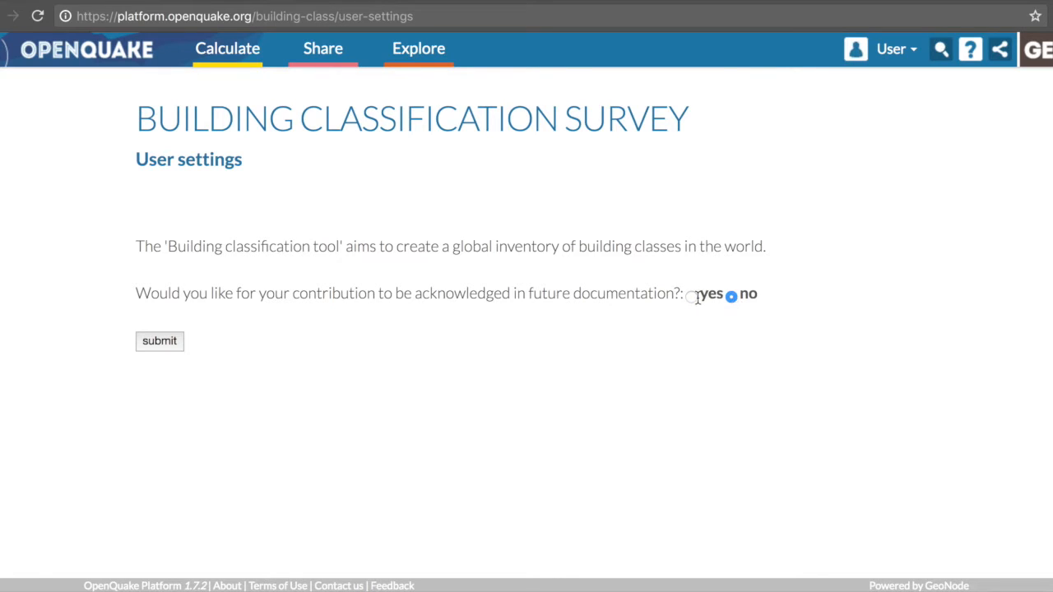
left_click(691, 296)
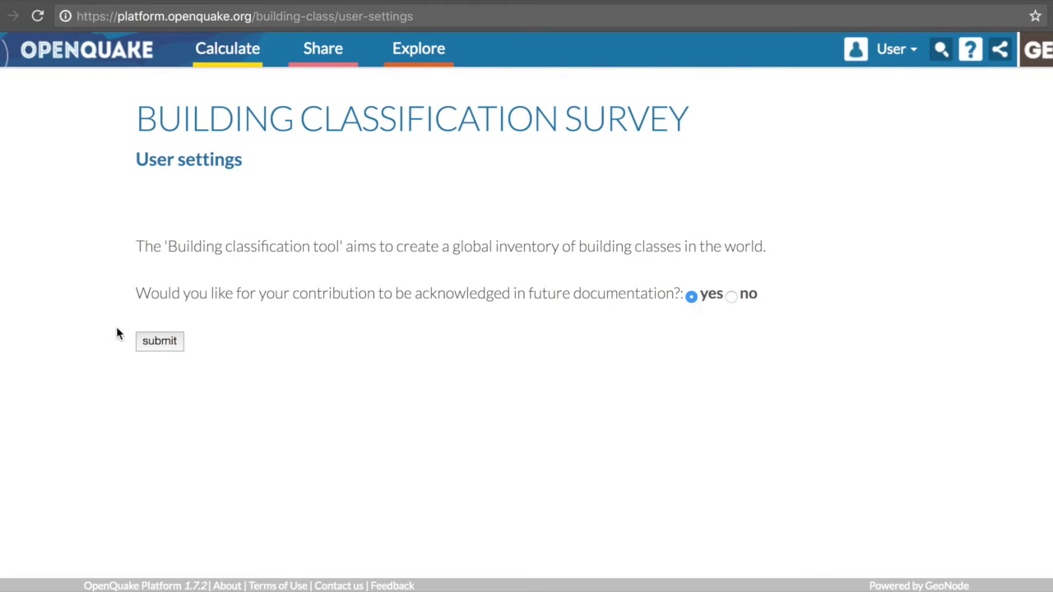
mouse_move(159, 342)
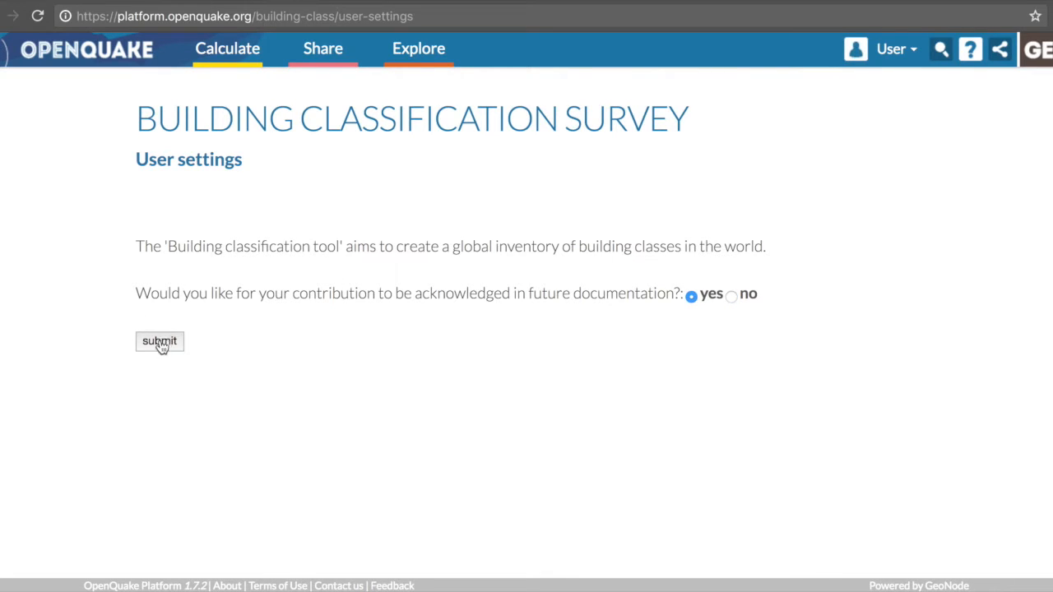
left_click(158, 341)
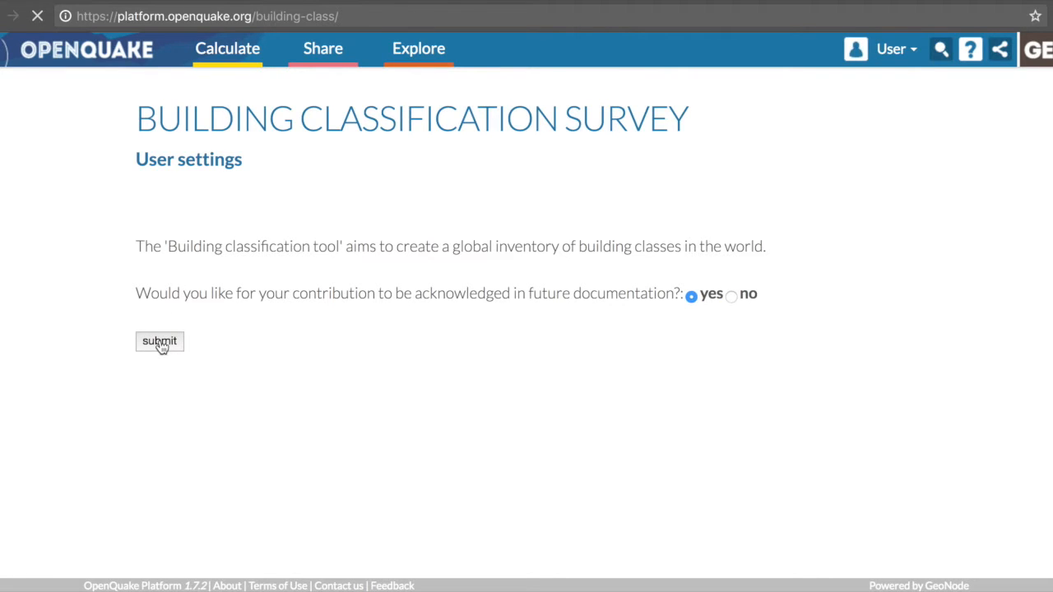
left_click(159, 340)
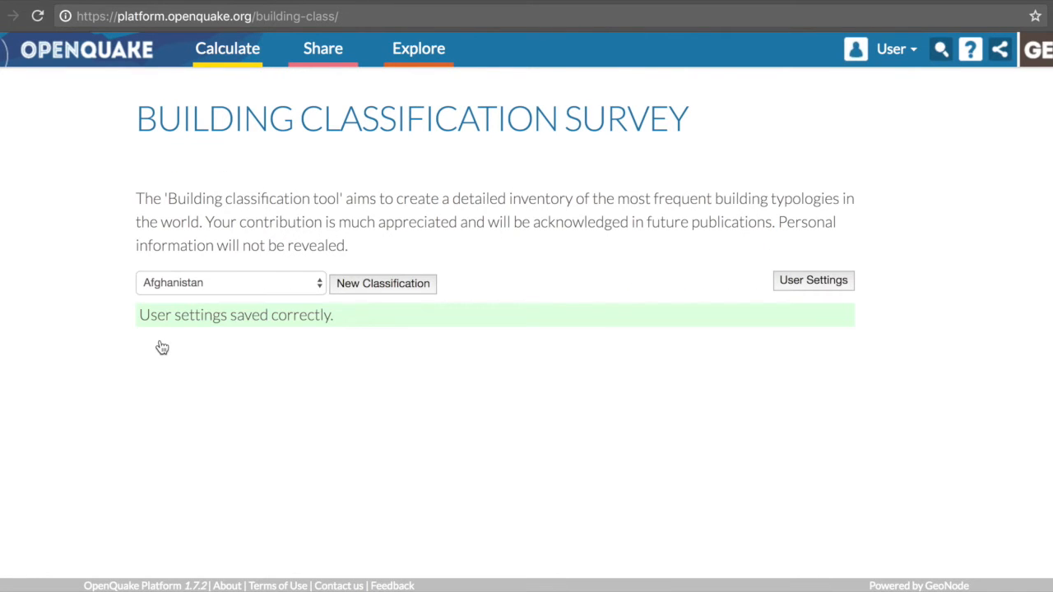
mouse_move(889, 73)
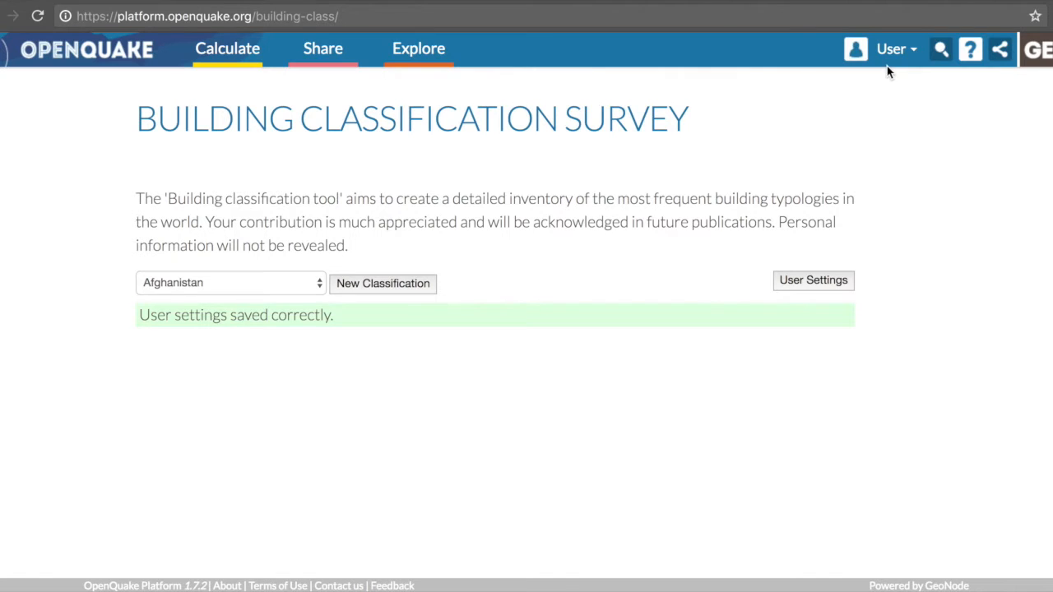
left_click(230, 283)
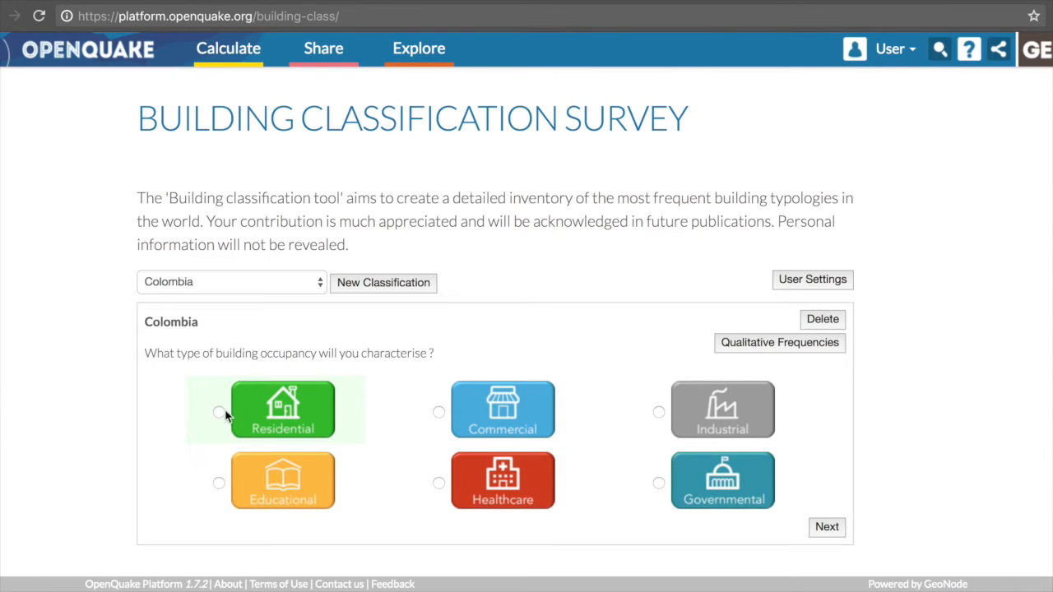
Choose Residential occupancy for the Colombia classification and continue to its details
left_click(219, 412)
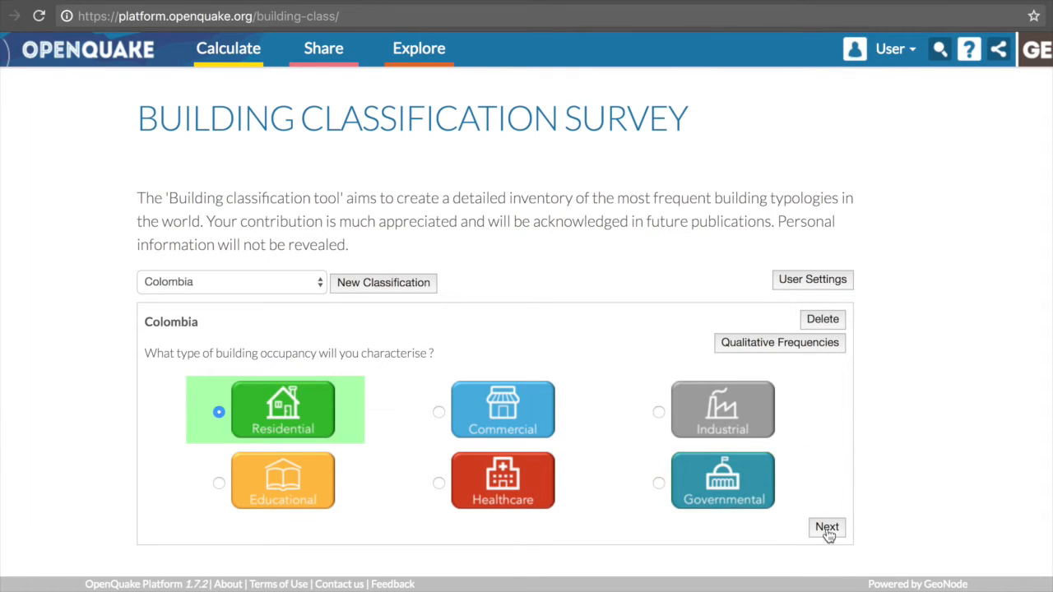
left_click(826, 527)
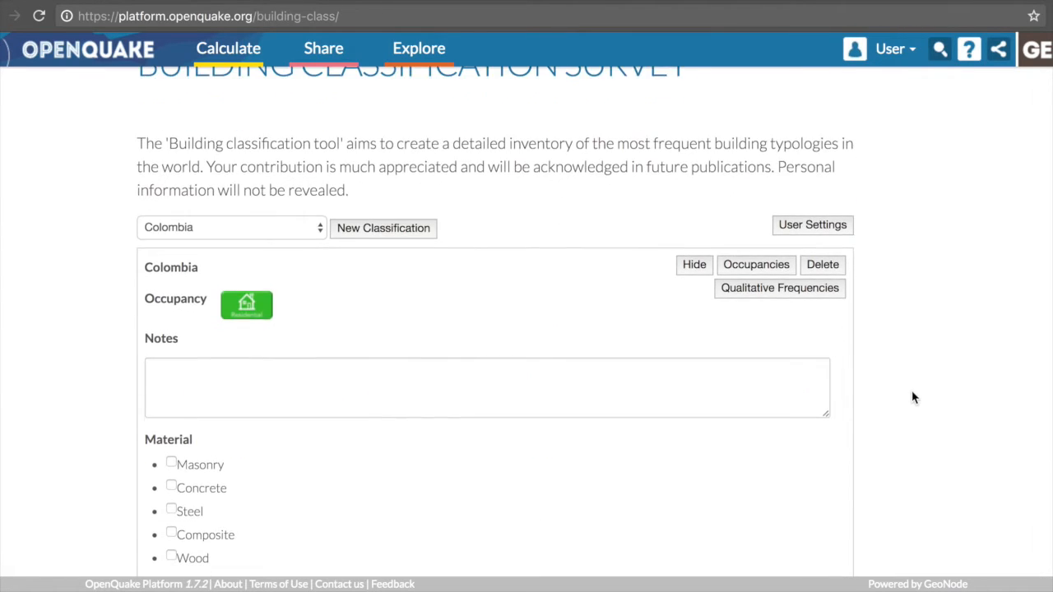
mouse_move(922, 280)
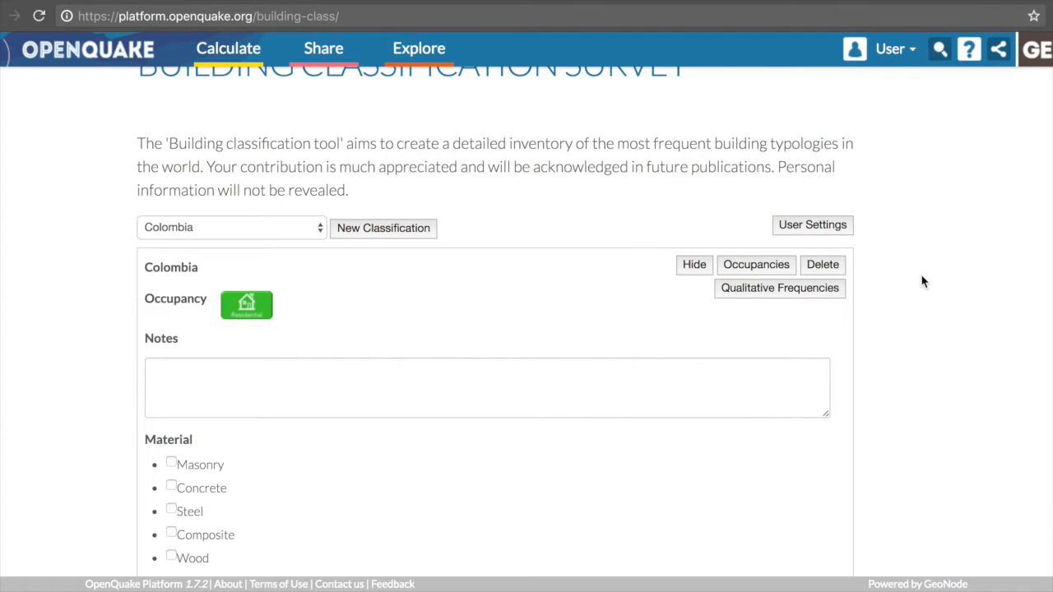
scroll("down", 3)
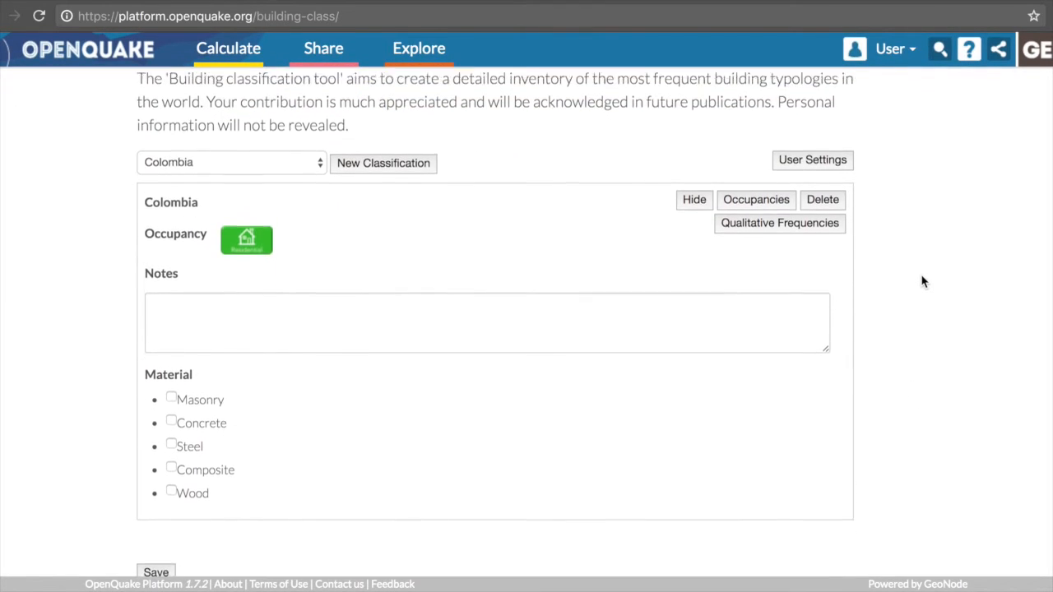
scroll("up", 3)
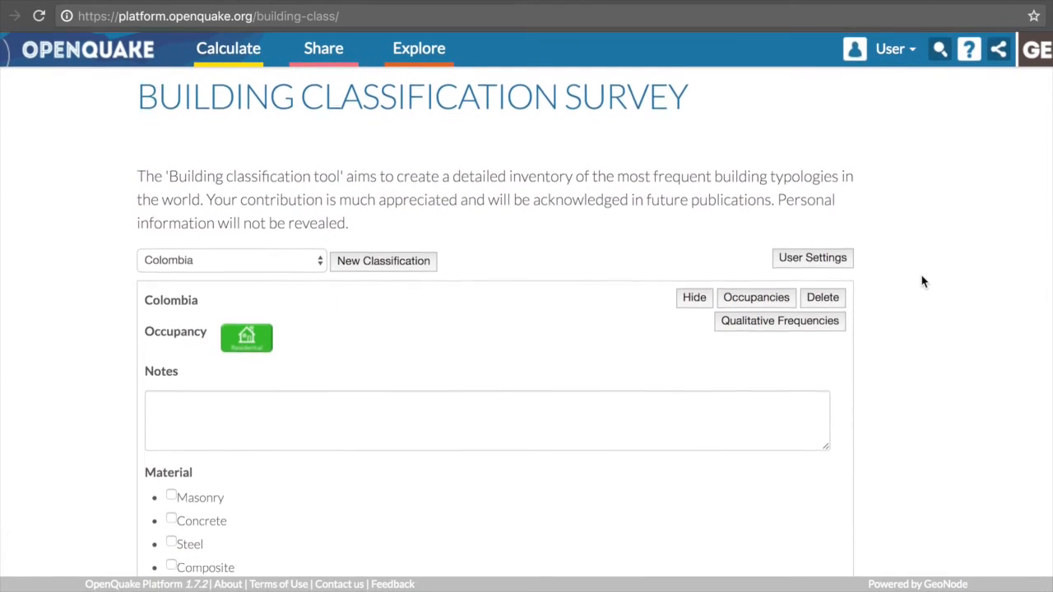
scroll("down", 3)
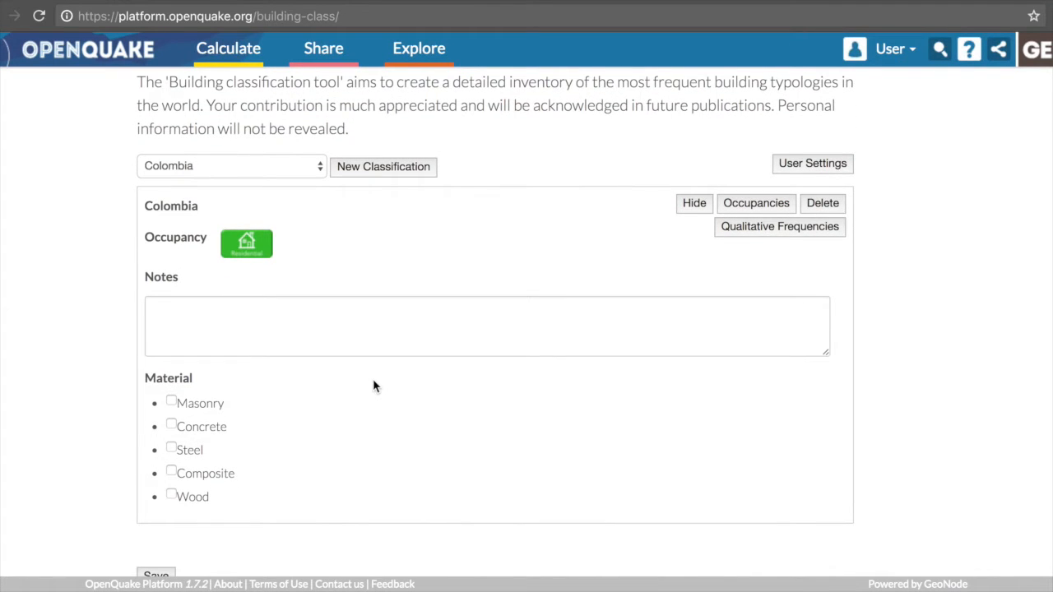
mouse_move(173, 408)
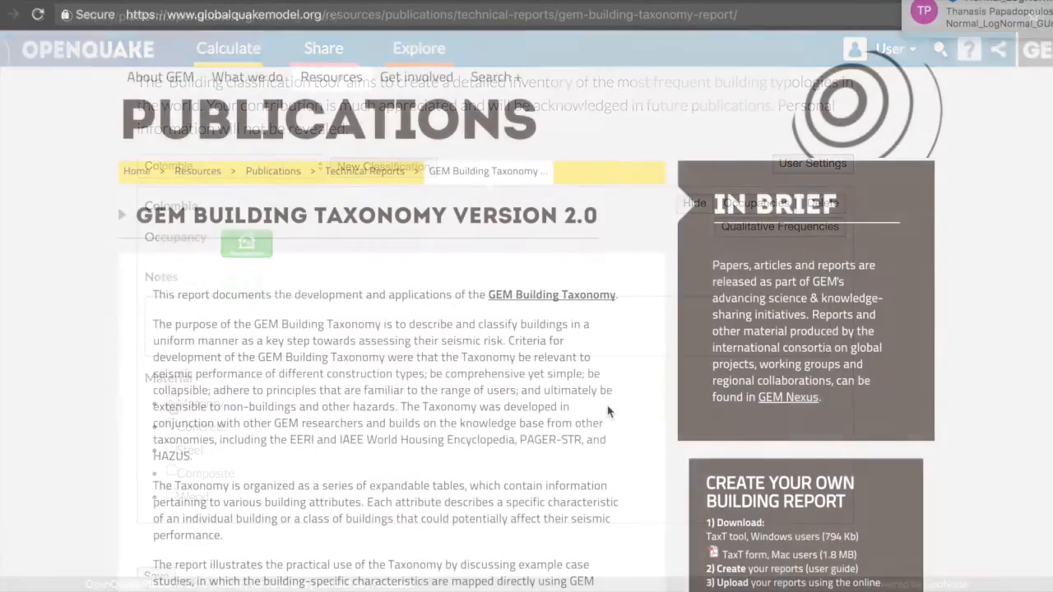
Flip the embedded GEM Building Taxonomy 2.0 report forward to pages 20–21
scroll("down", 3)
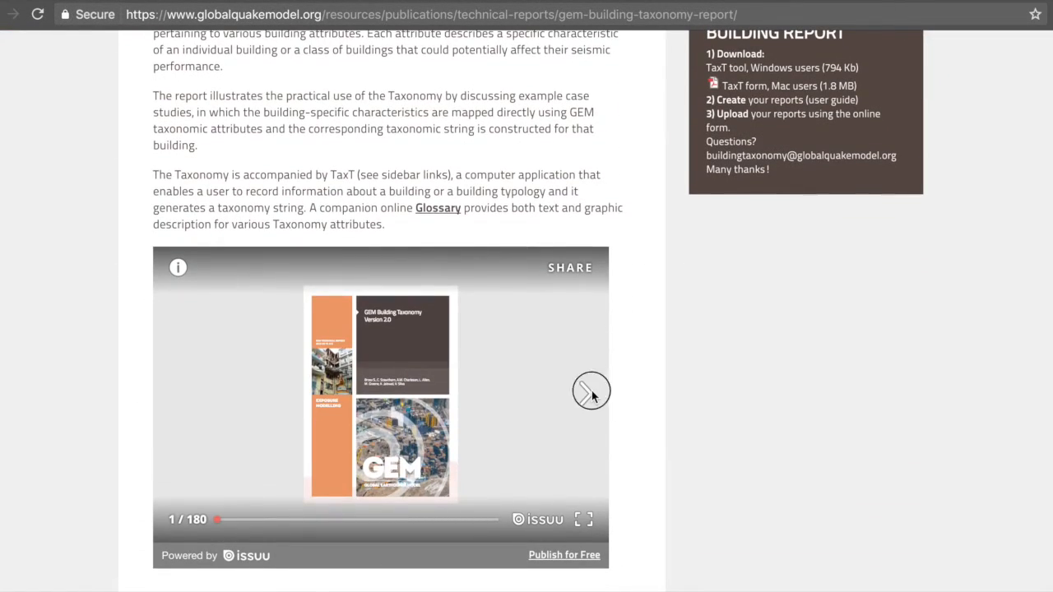
left_click(591, 392)
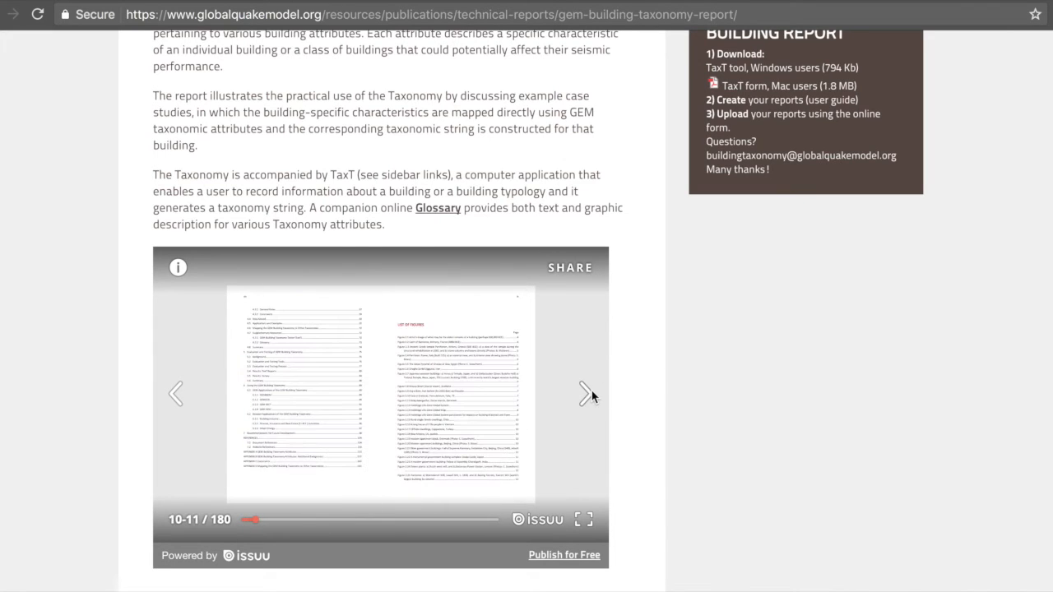
left_click(585, 393)
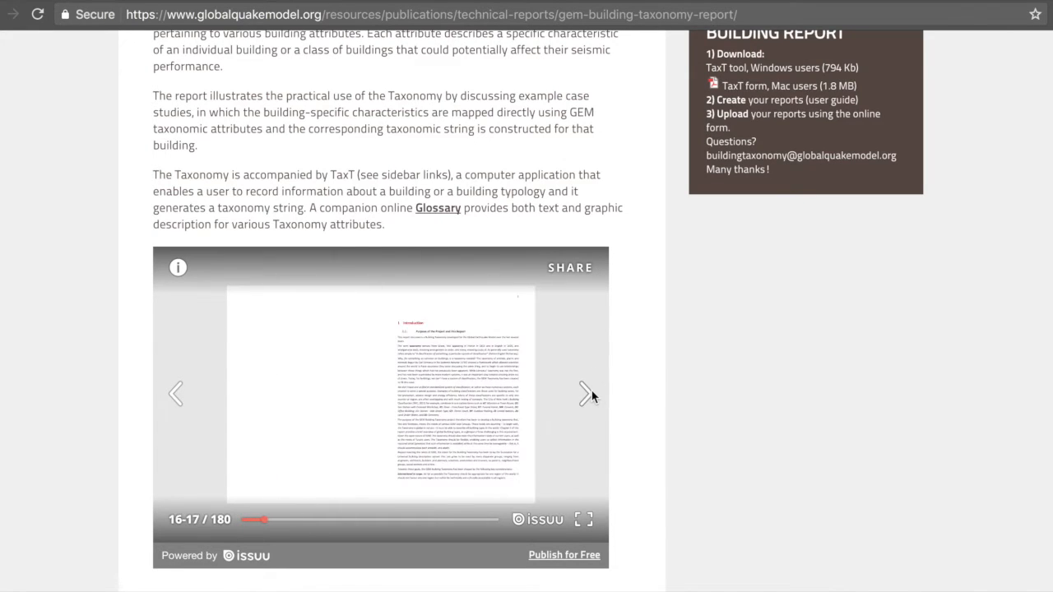
left_click(588, 393)
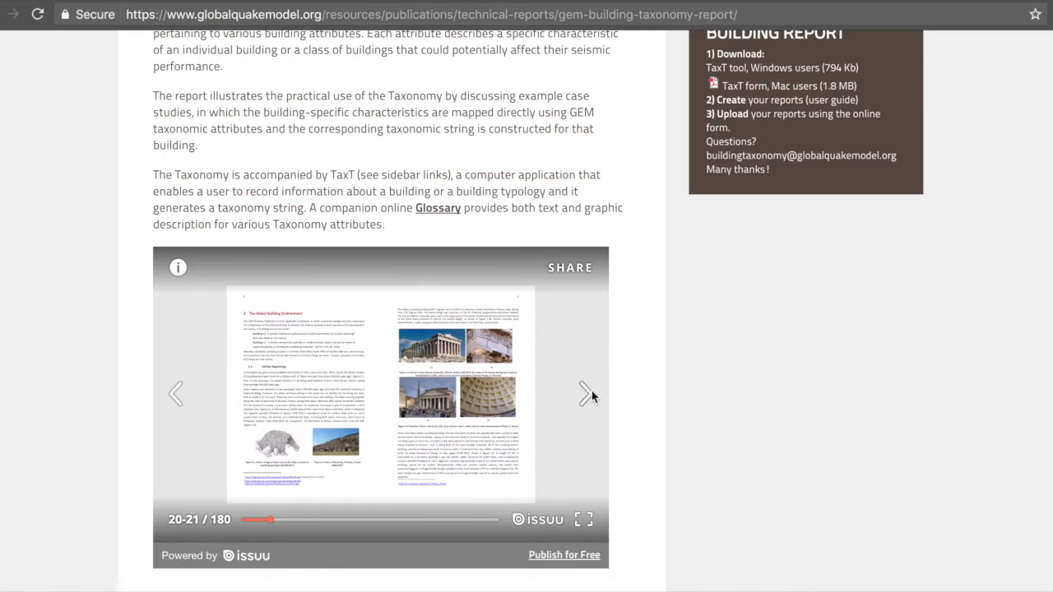
left_click(438, 207)
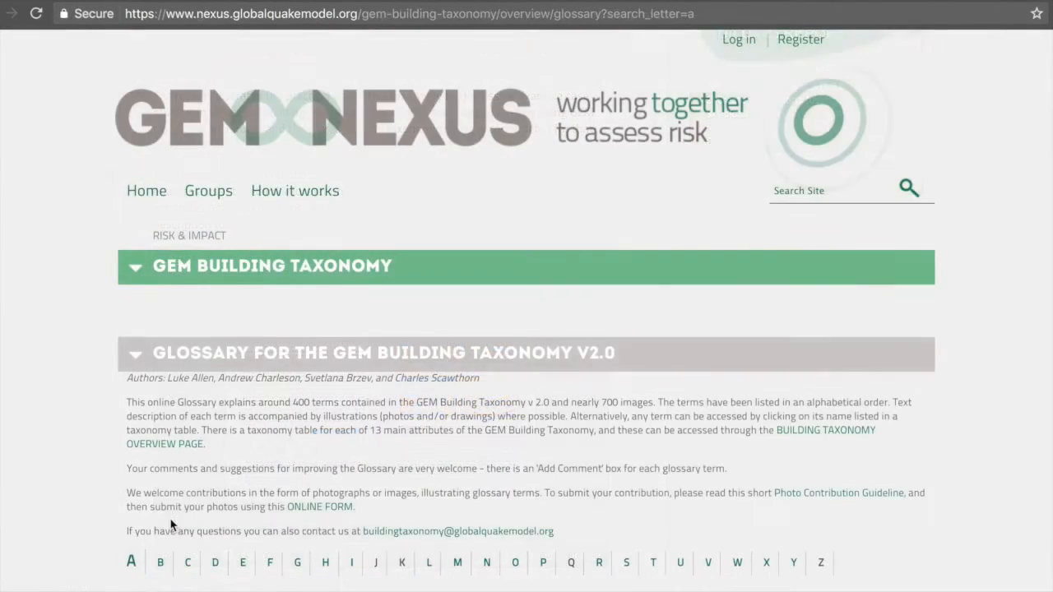
View the Adobe blocks glossary entry and browse its example building photos
left_click(132, 563)
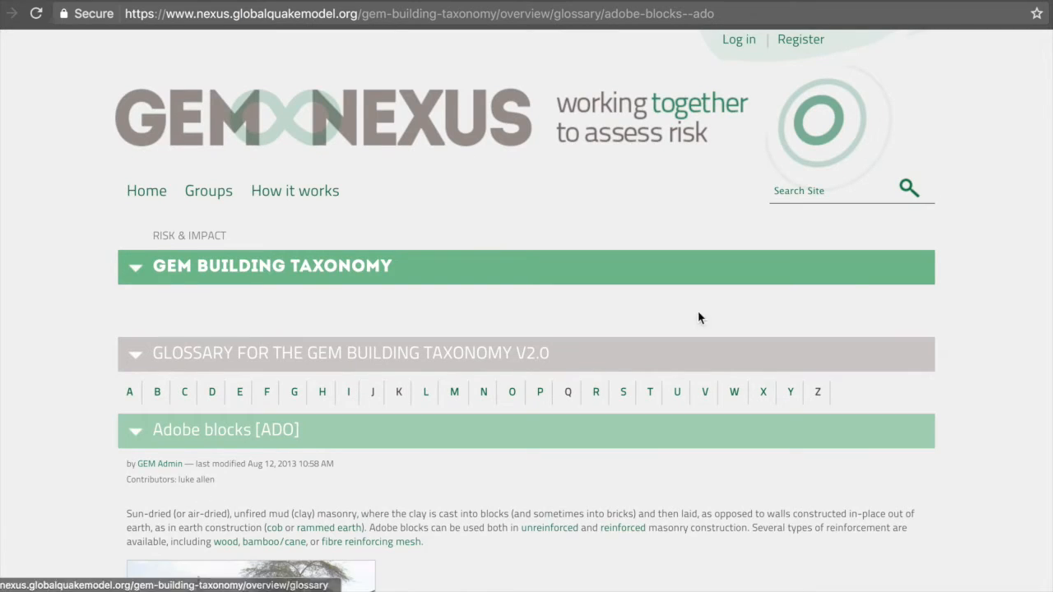
scroll("down", 3)
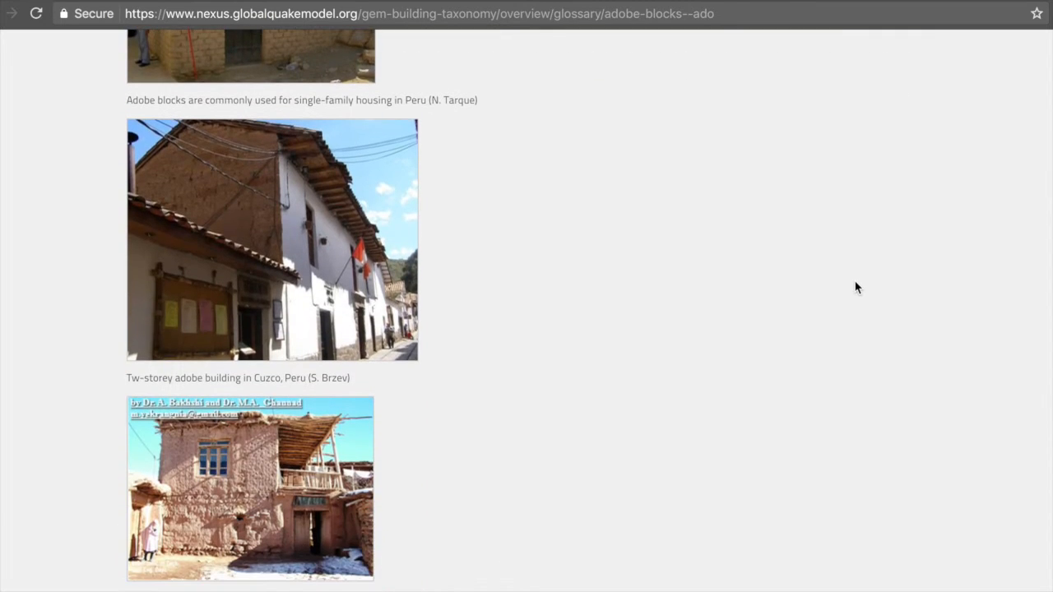
scroll("down", 3)
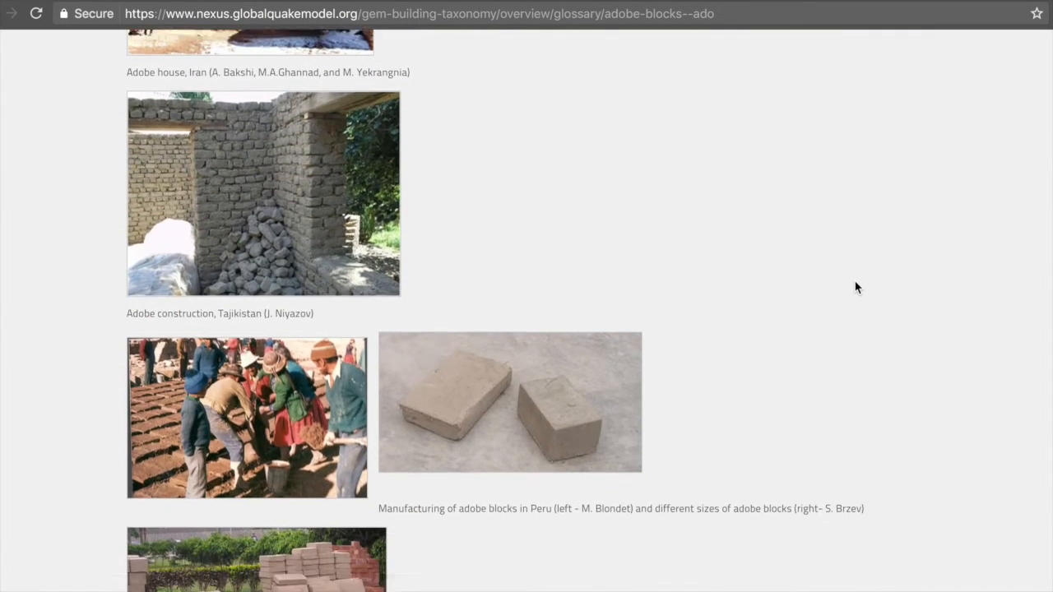
scroll("down", 3)
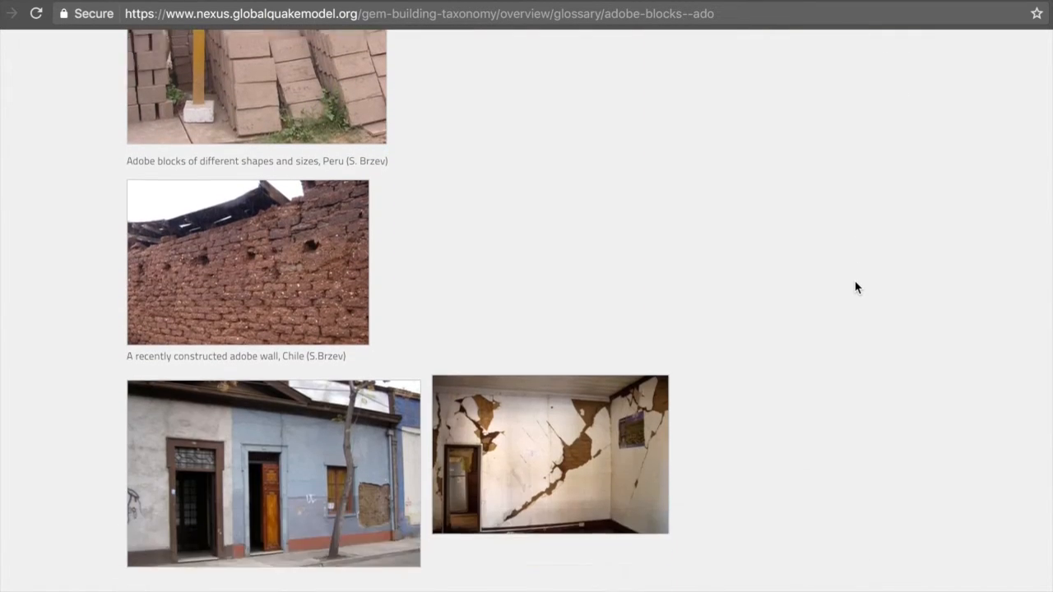
scroll("down", 3)
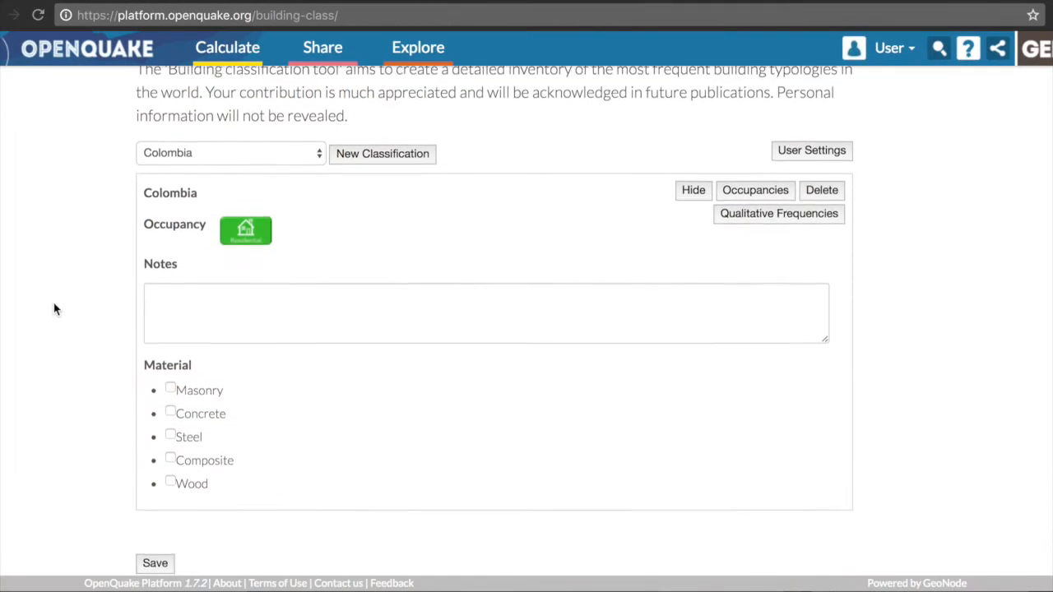
Tick Masonry and Concrete as materials, each gaining urban and rural frequency rows
scroll("up", 3)
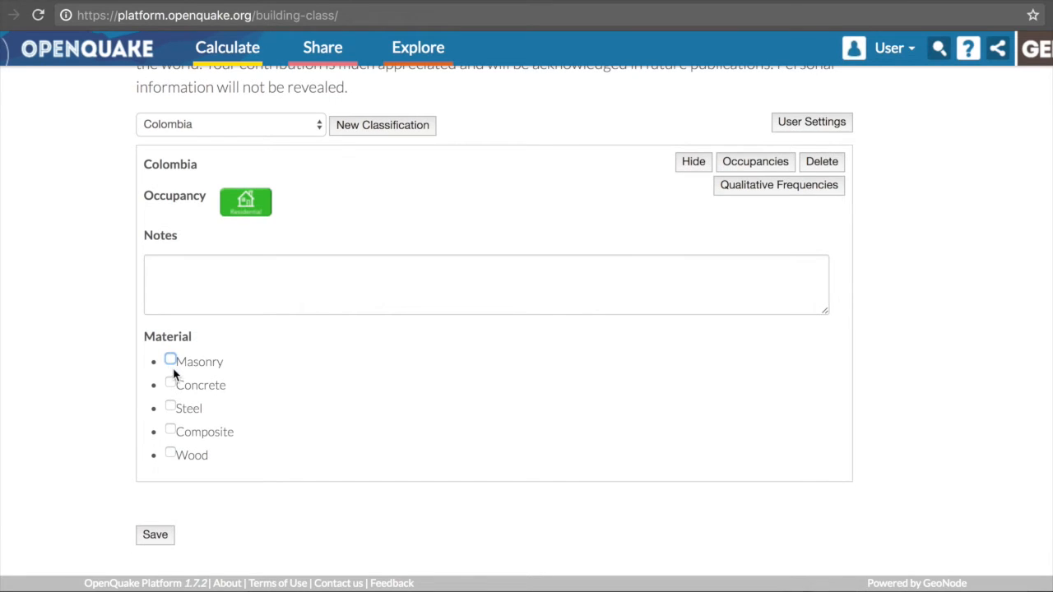
left_click(170, 361)
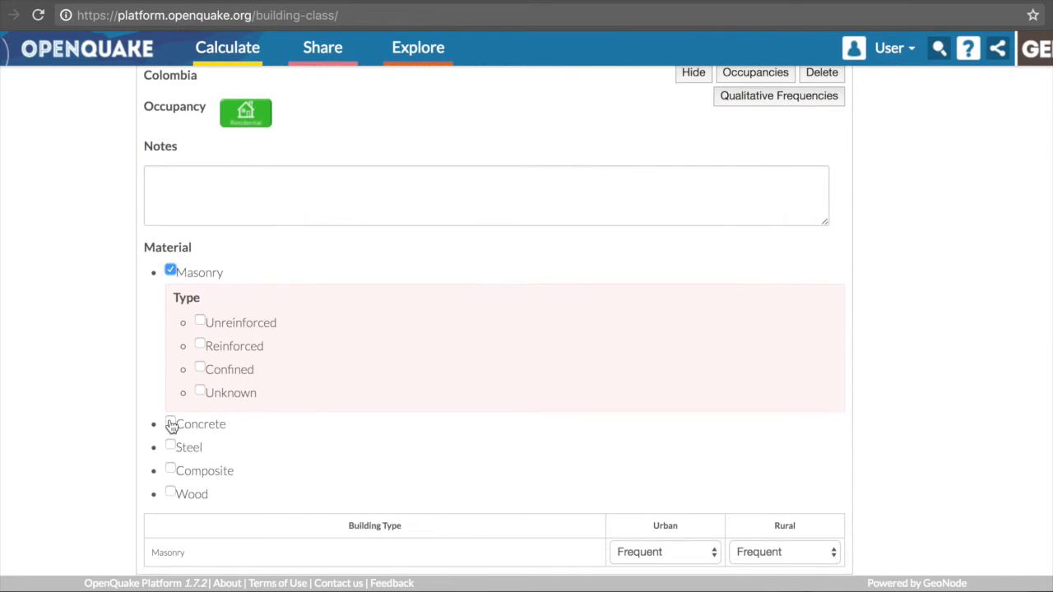
left_click(169, 424)
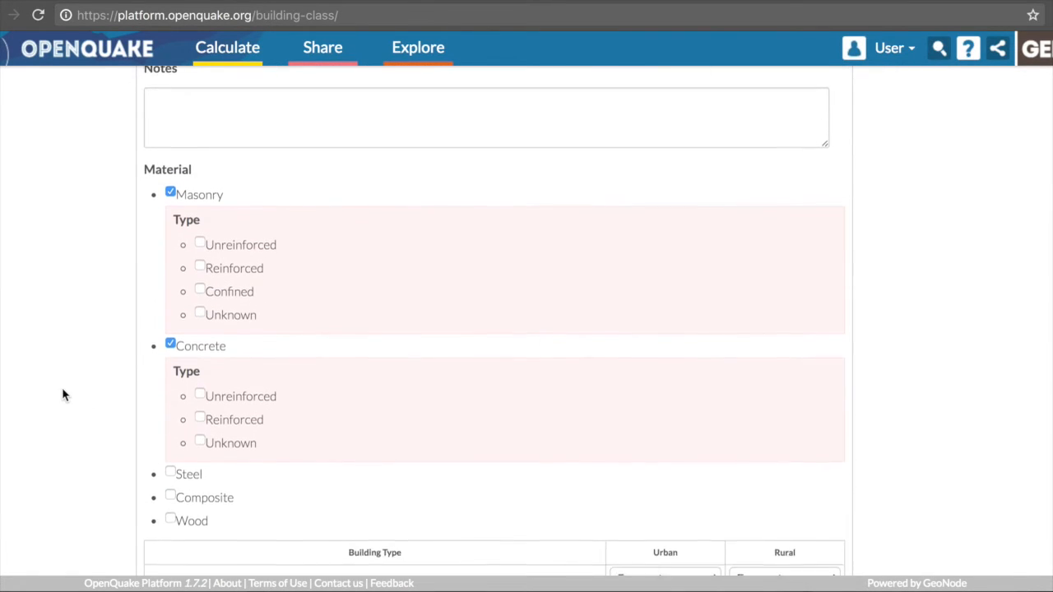
scroll("down", 3)
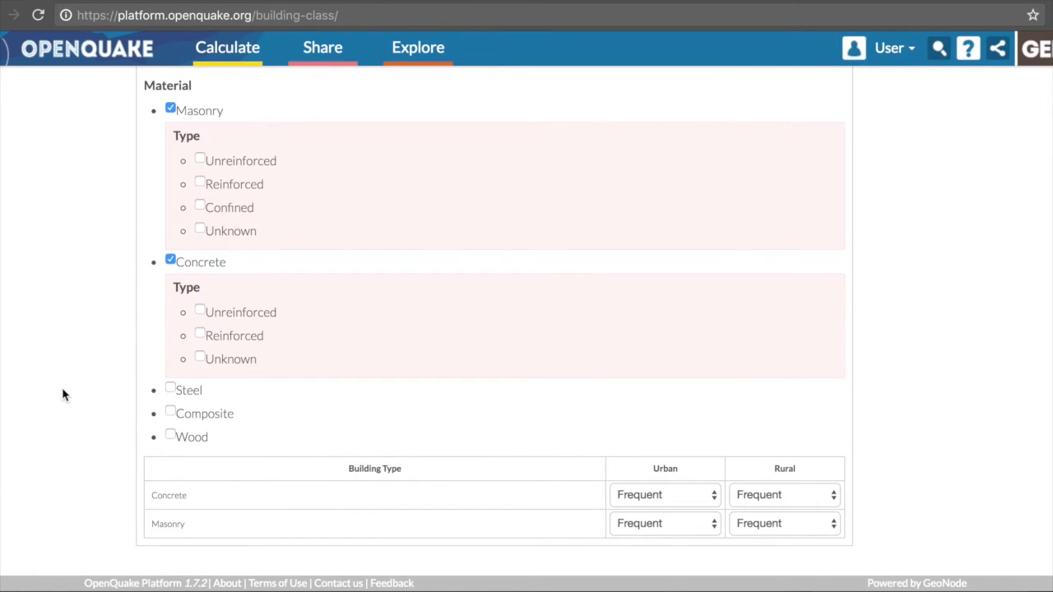
mouse_move(128, 184)
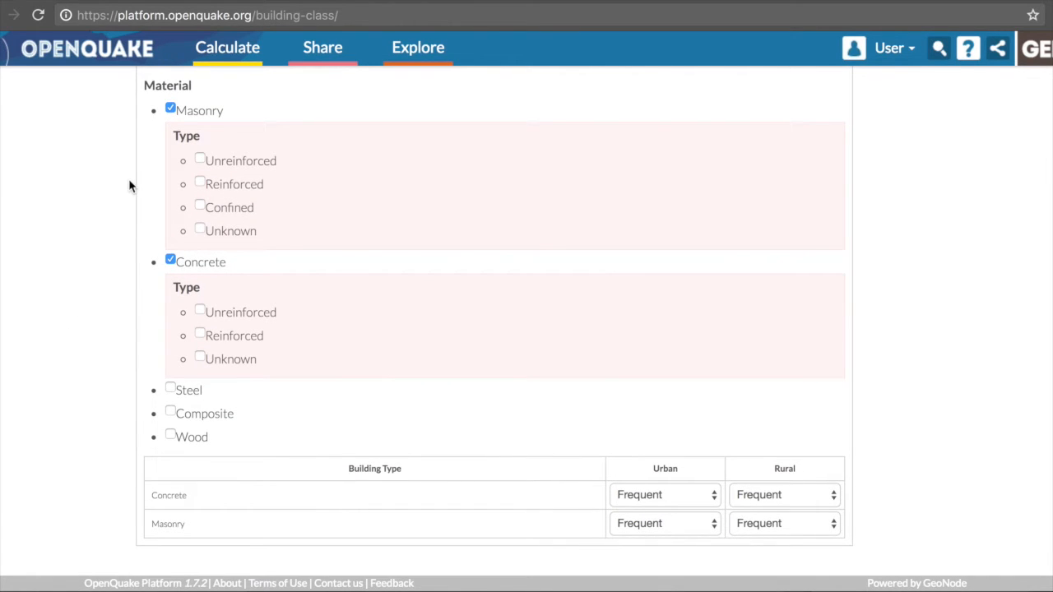
mouse_move(263, 232)
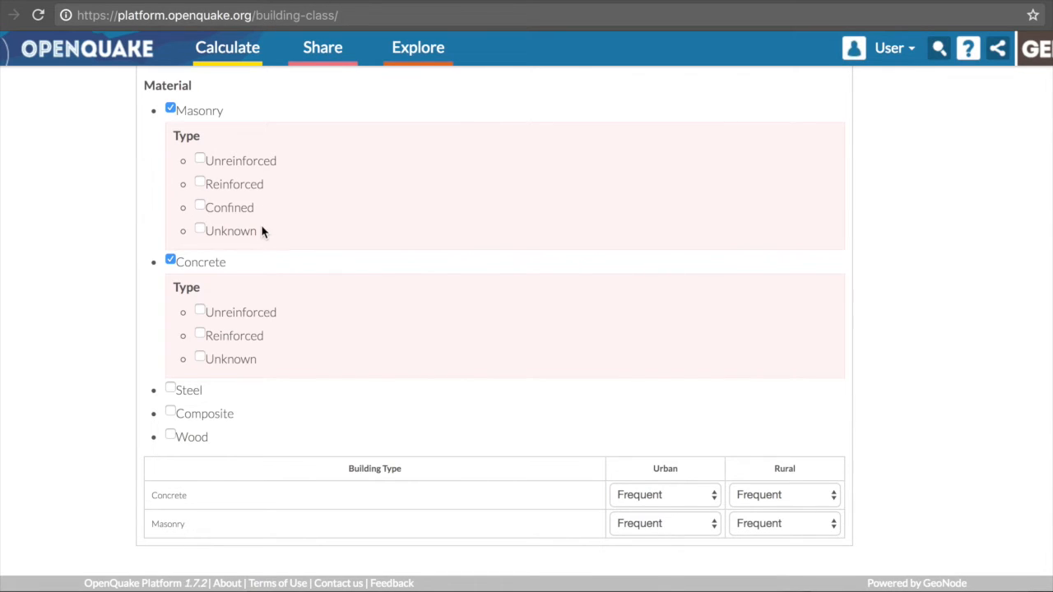
mouse_move(296, 377)
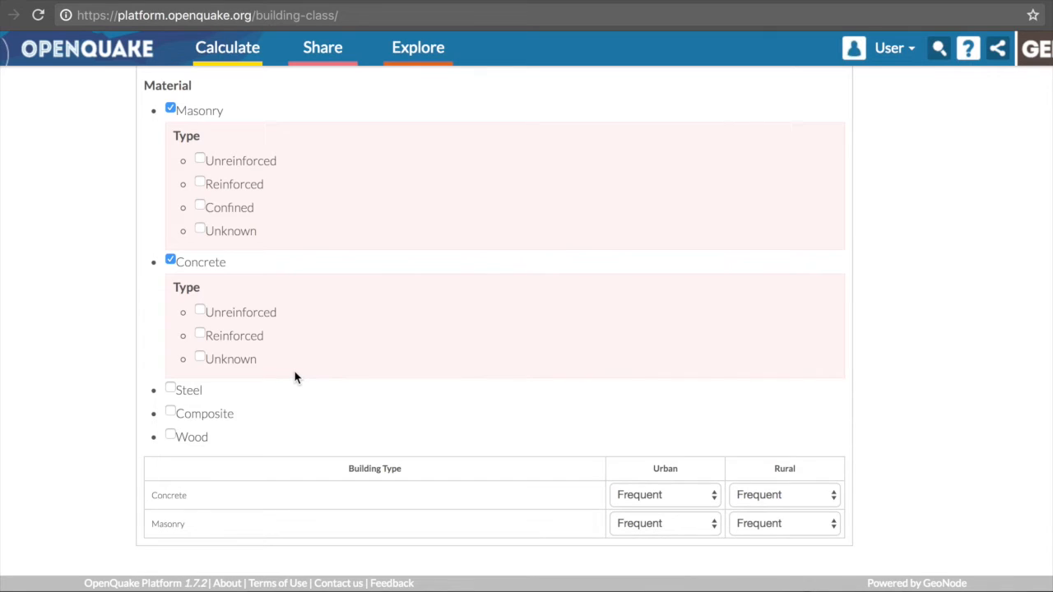
Set Masonry as reinforced, low rise, regular, moderate ductility with ceramic brick blocks
left_click(199, 184)
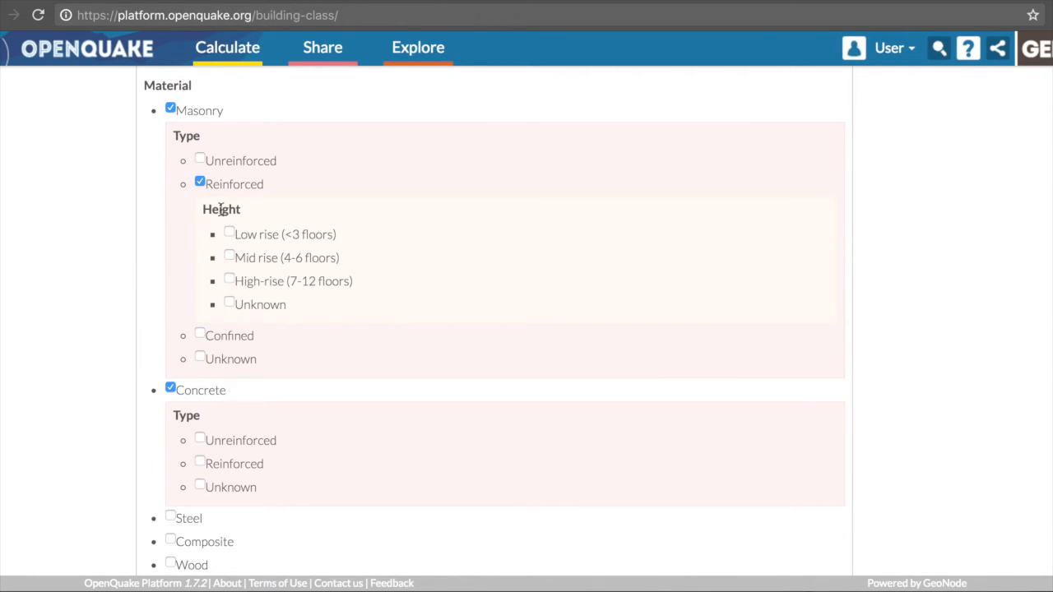
mouse_move(243, 230)
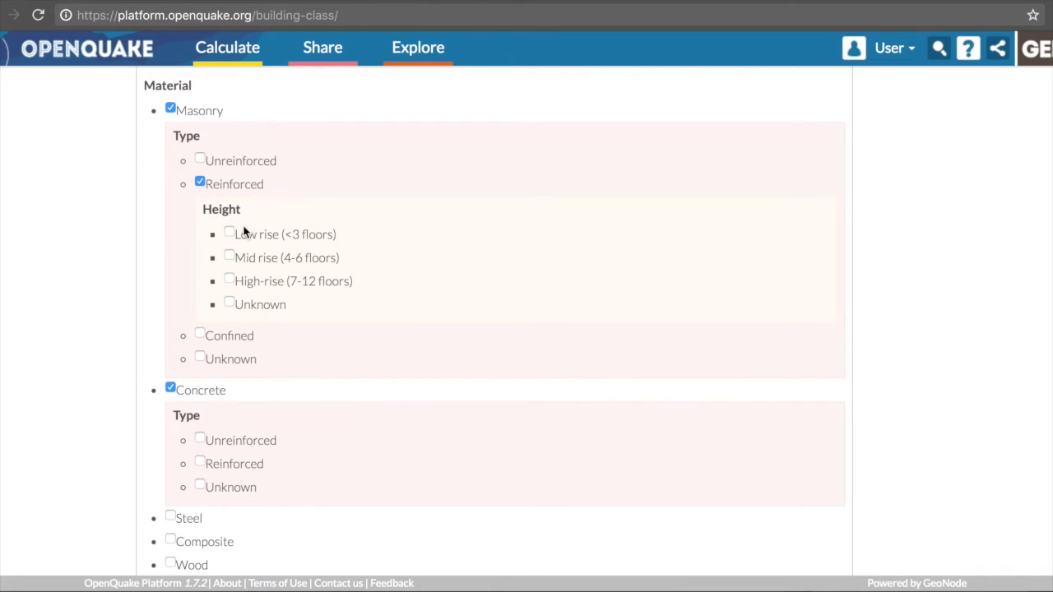
left_click(230, 234)
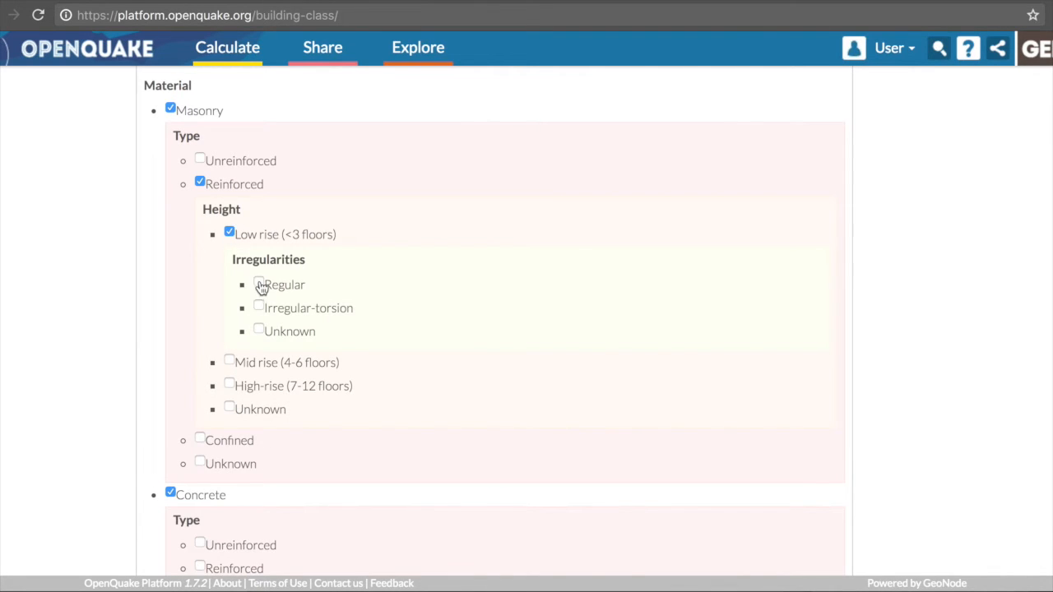
left_click(258, 285)
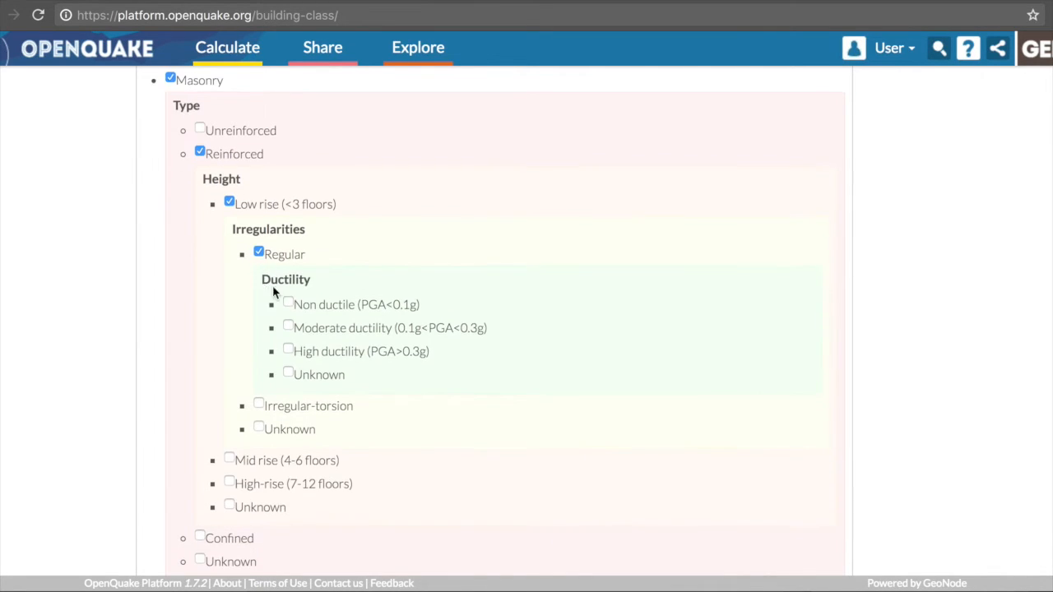
left_click(288, 328)
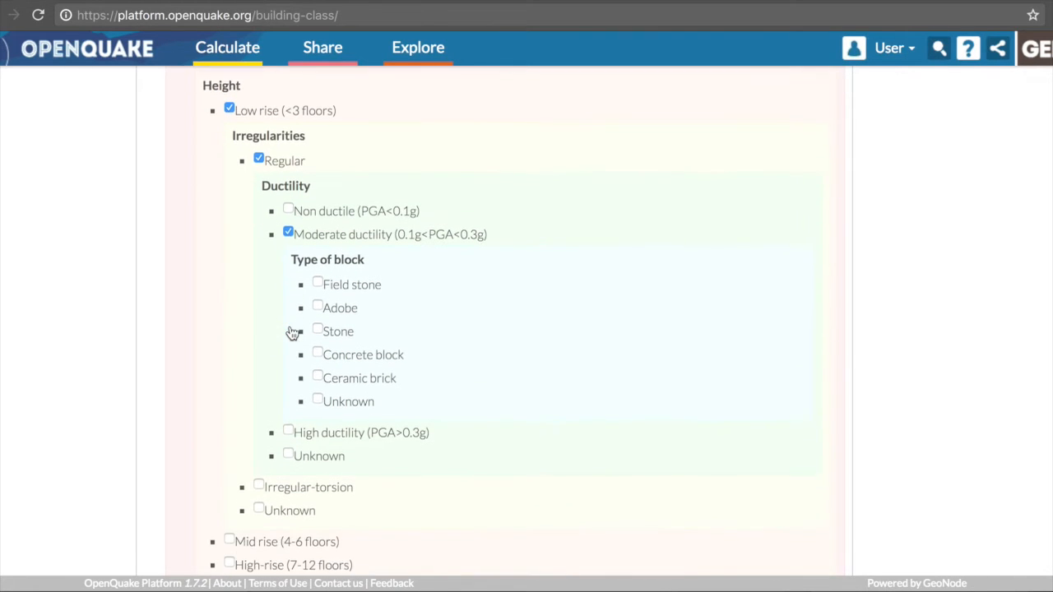
left_click(318, 378)
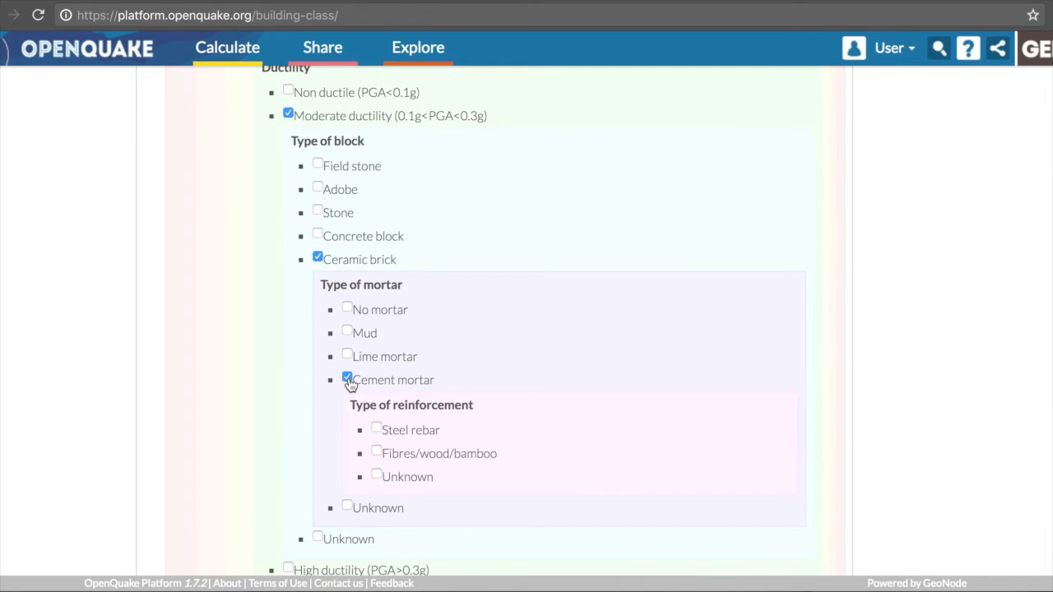
Add steel rebar reinforcement, high wall percentage and heavyweight floor to the Masonry class
scroll("down", 3)
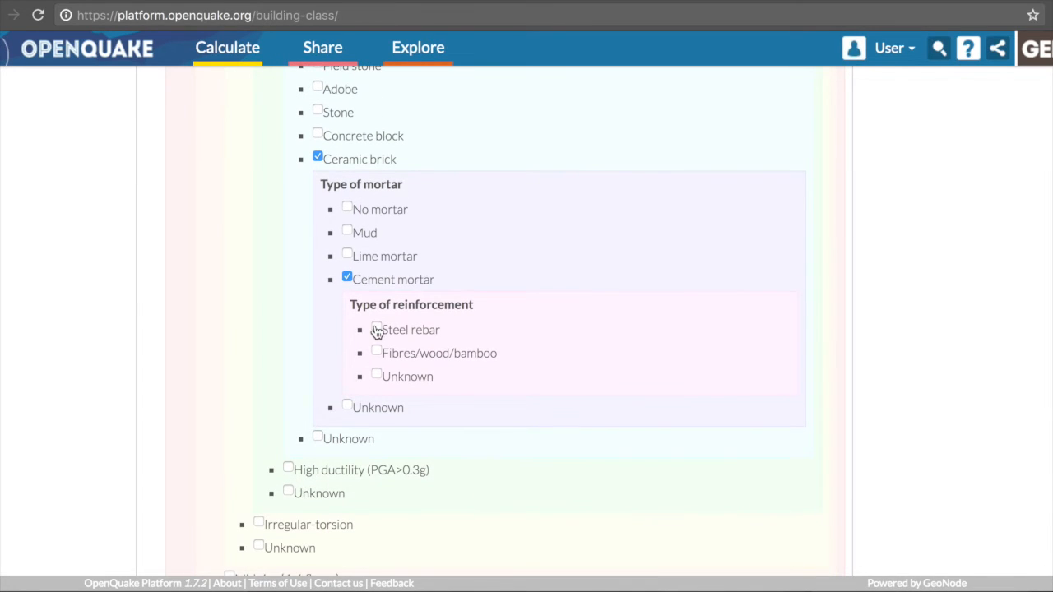
left_click(375, 330)
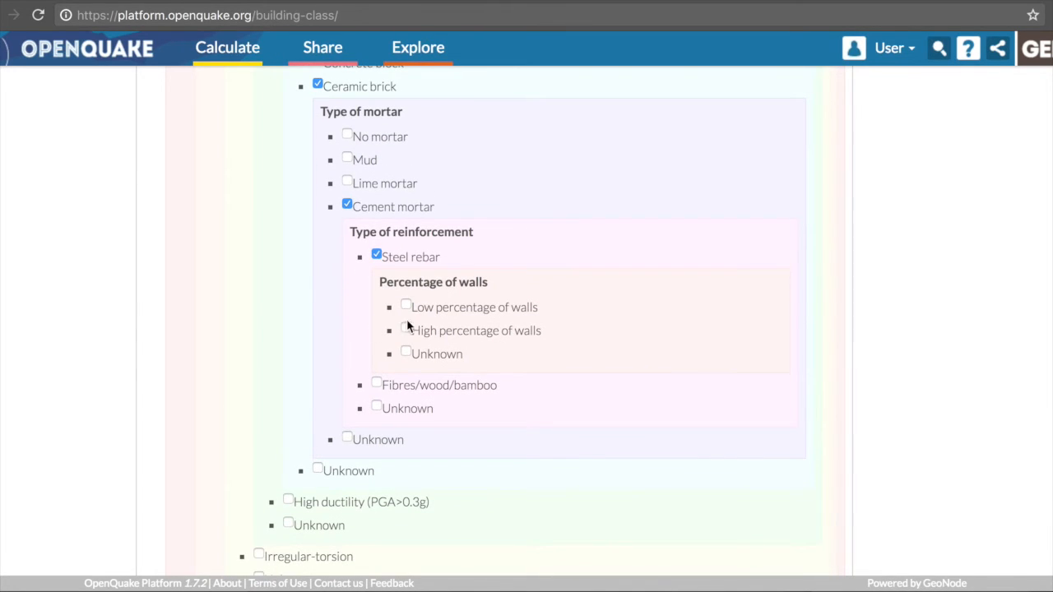
left_click(405, 329)
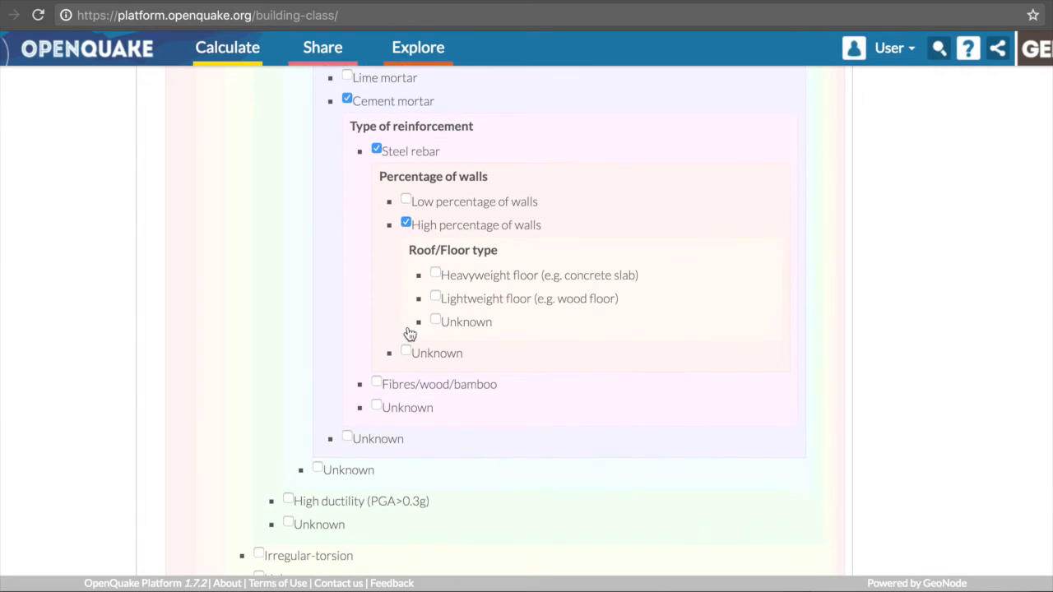
left_click(434, 274)
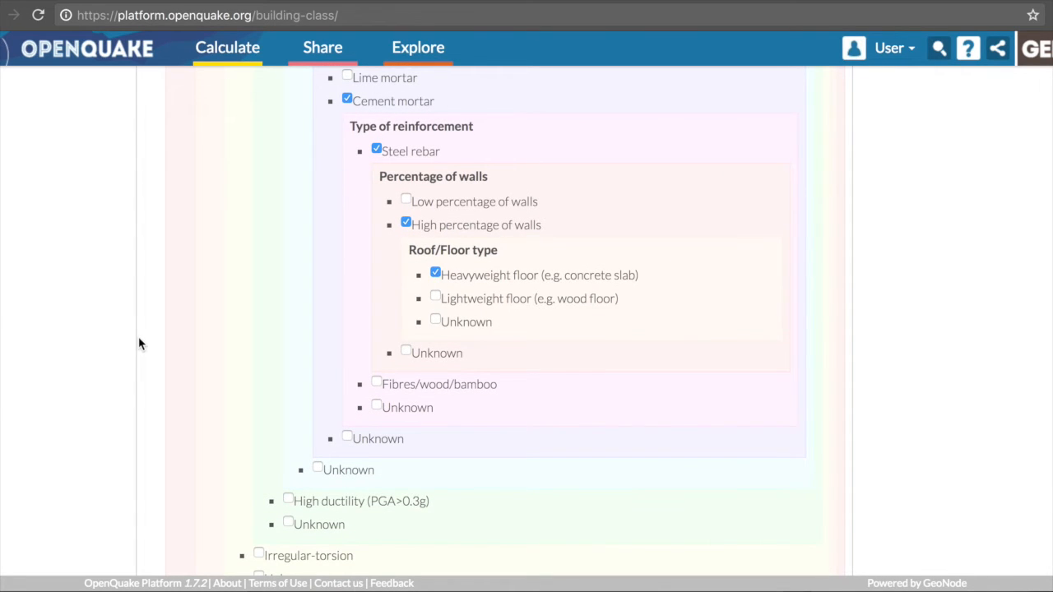
scroll("down", 3)
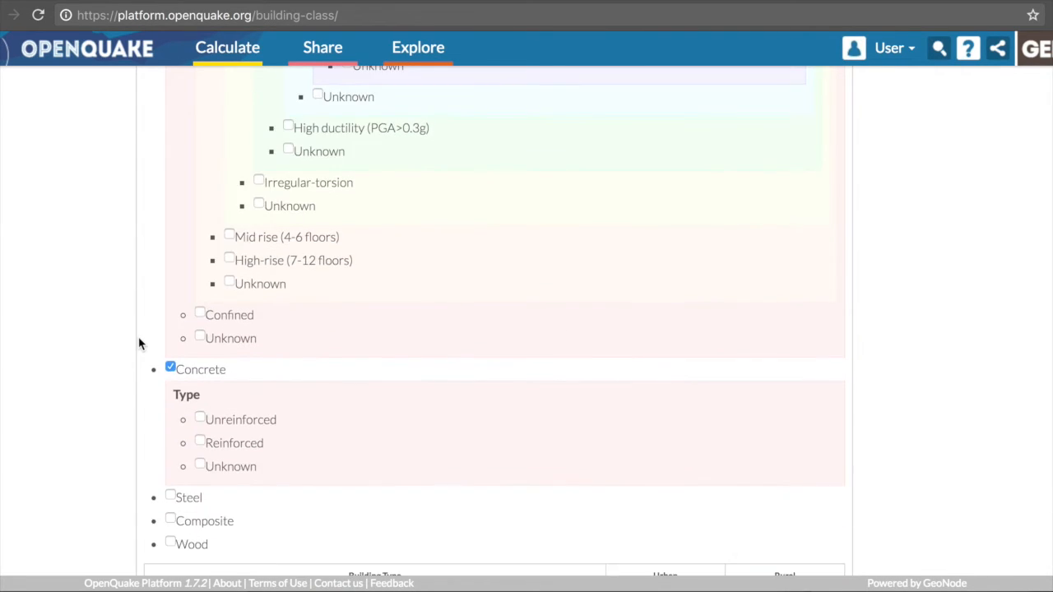
Set Concrete as reinforced infilled frame with low-rise height
scroll("down", 3)
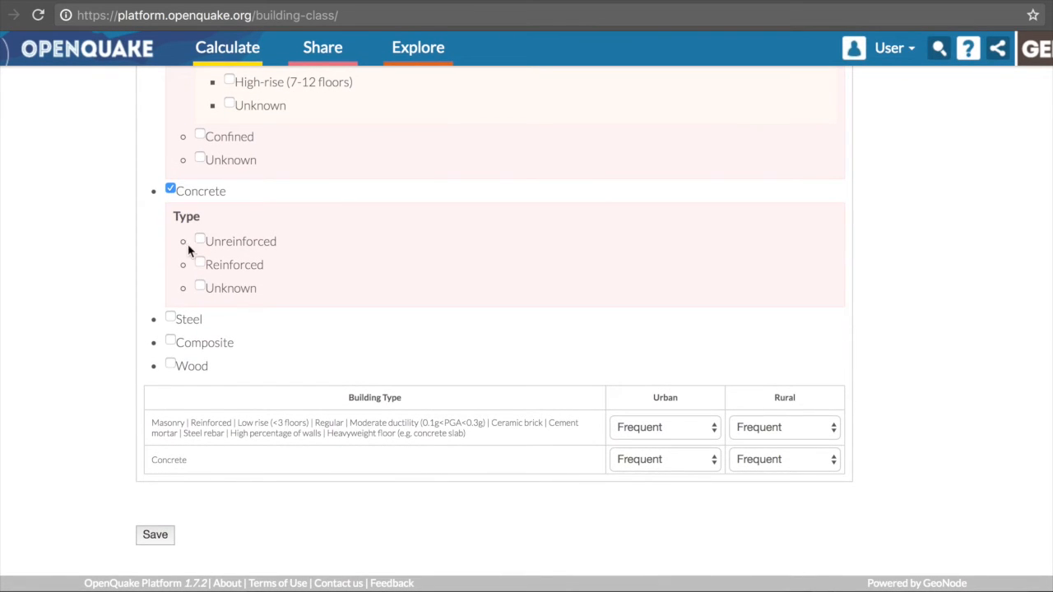
mouse_move(201, 264)
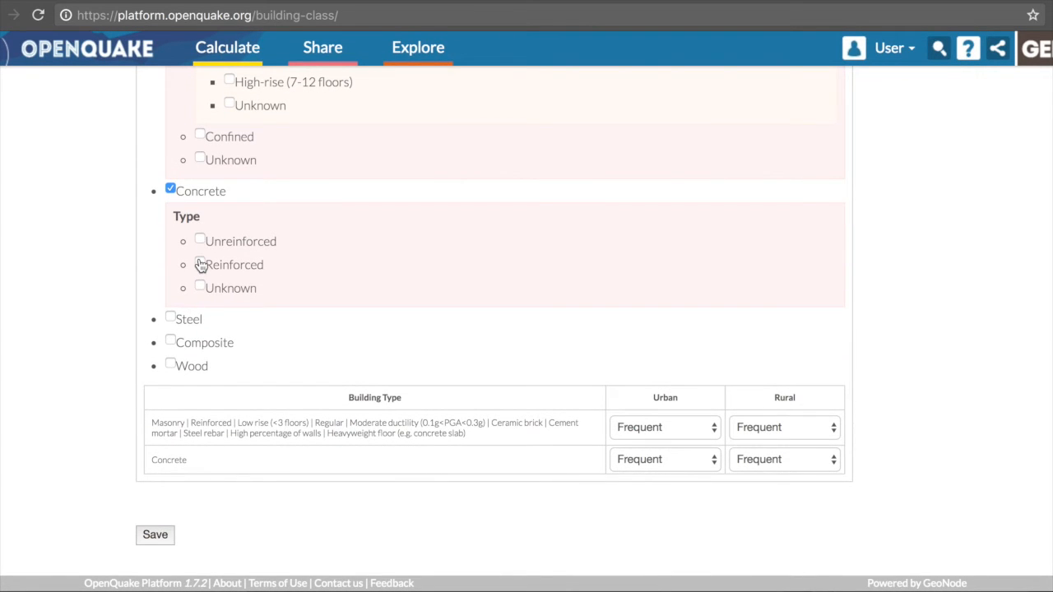
left_click(199, 263)
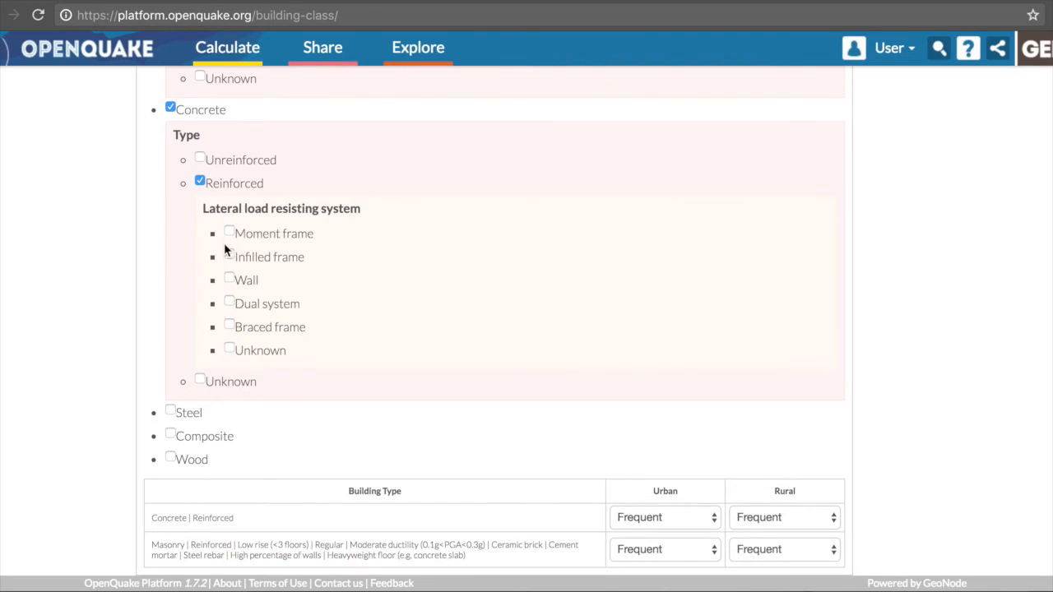
left_click(230, 257)
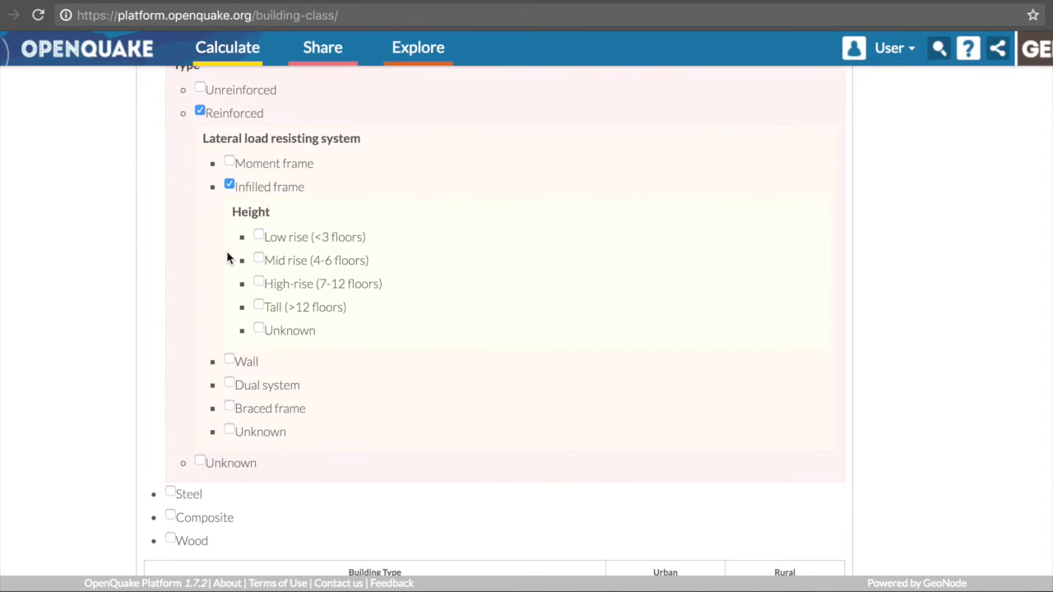
left_click(260, 237)
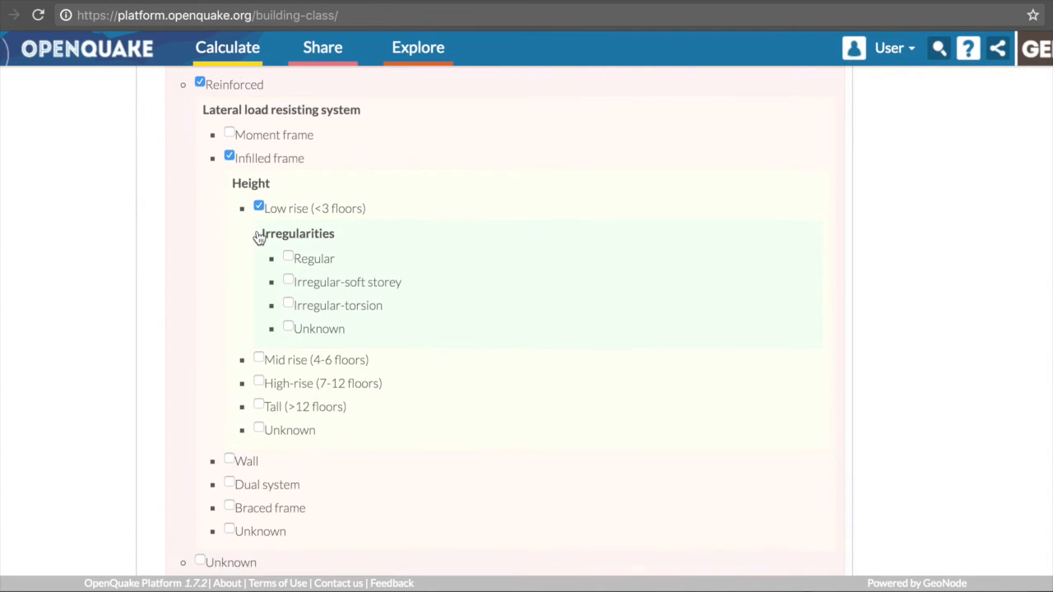
scroll("down", 3)
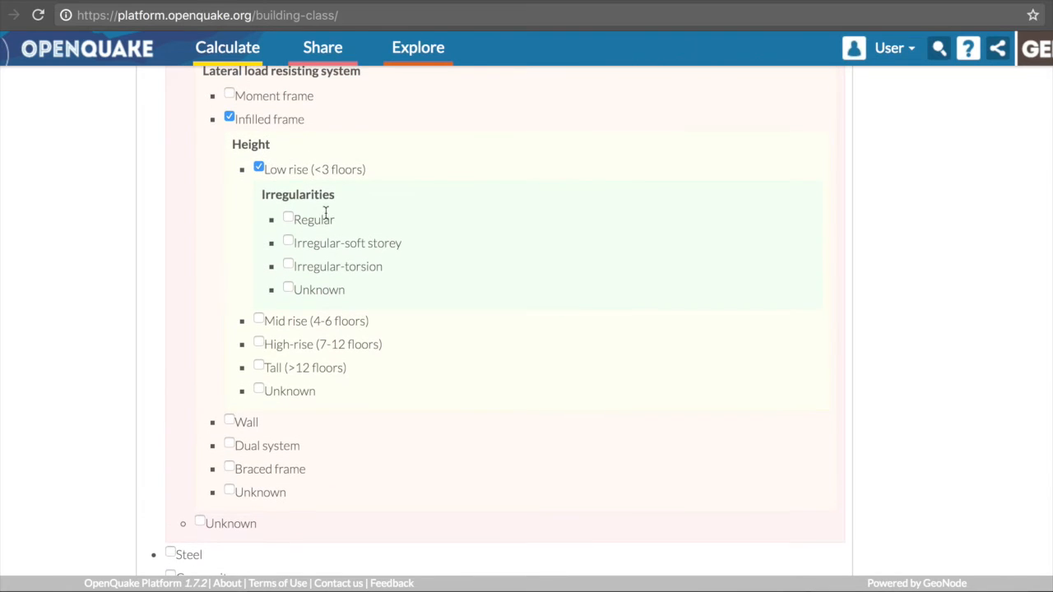
mouse_move(293, 291)
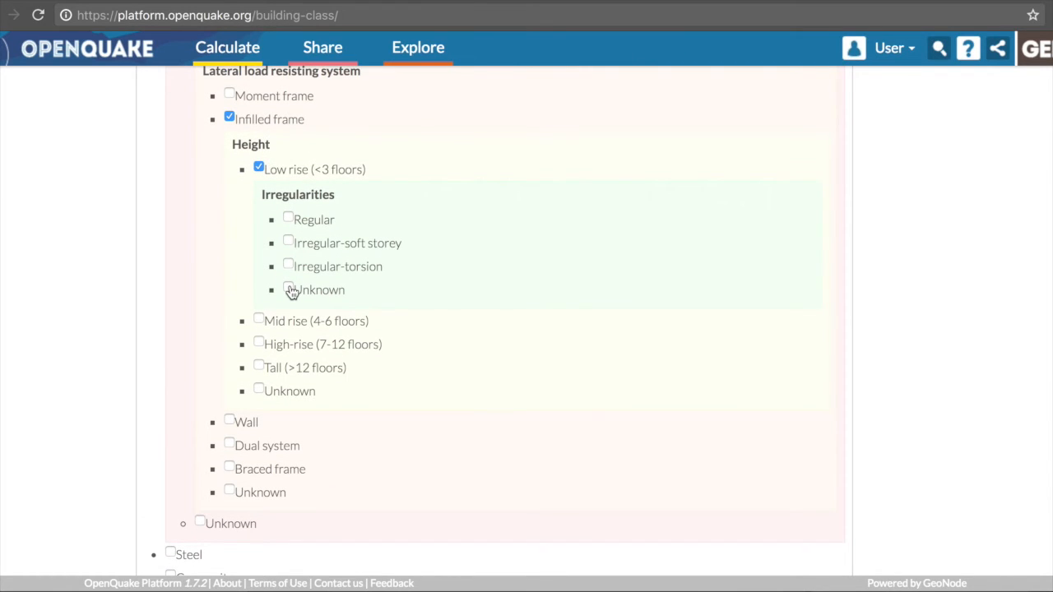
Mark Concrete irregularities as unknown, with ceramic brick block and pre-cast concrete type
left_click(288, 286)
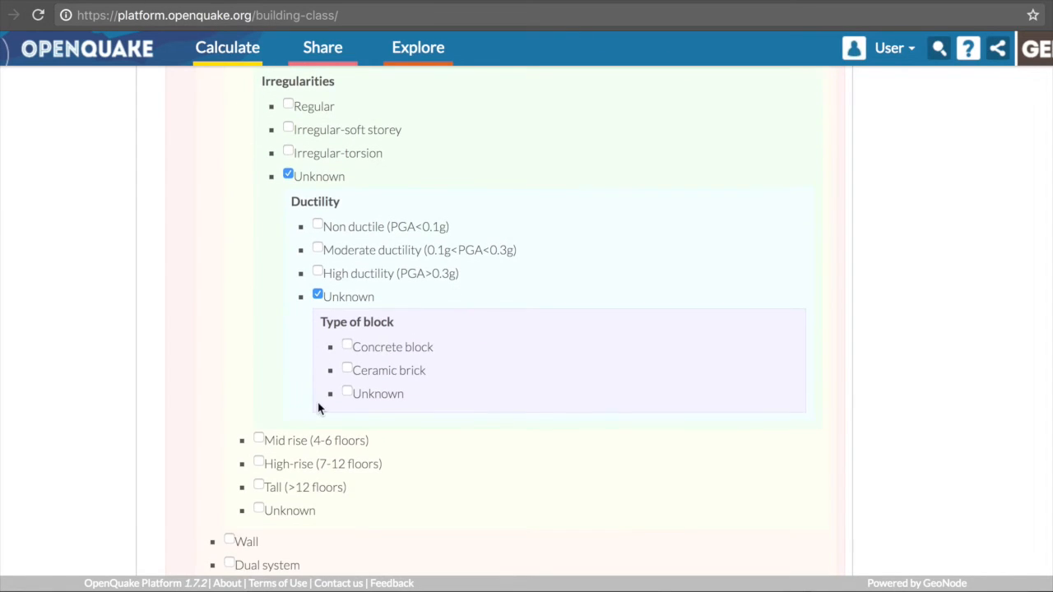
left_click(347, 369)
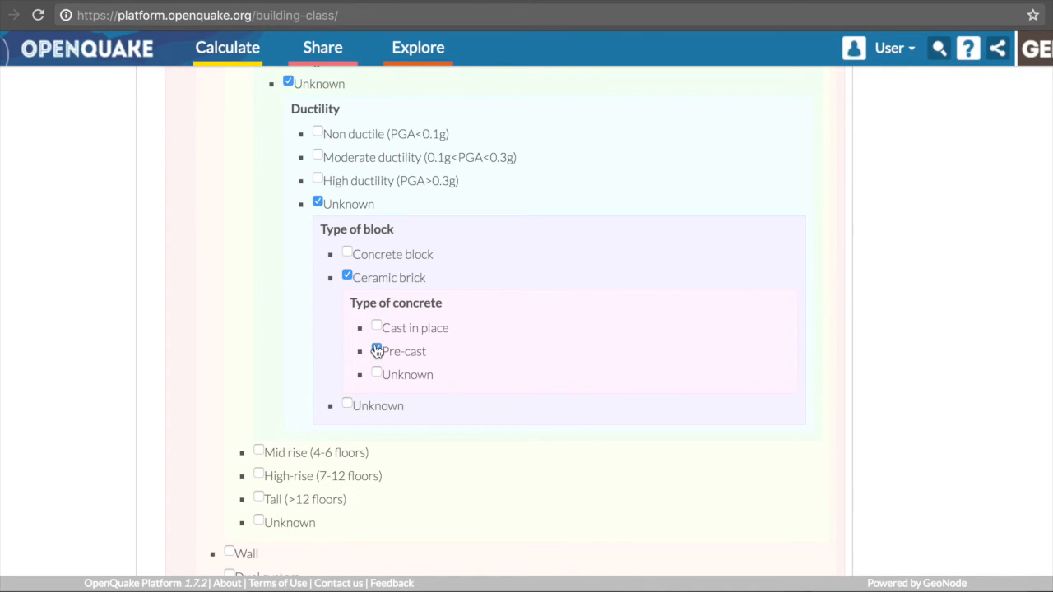
left_click(375, 349)
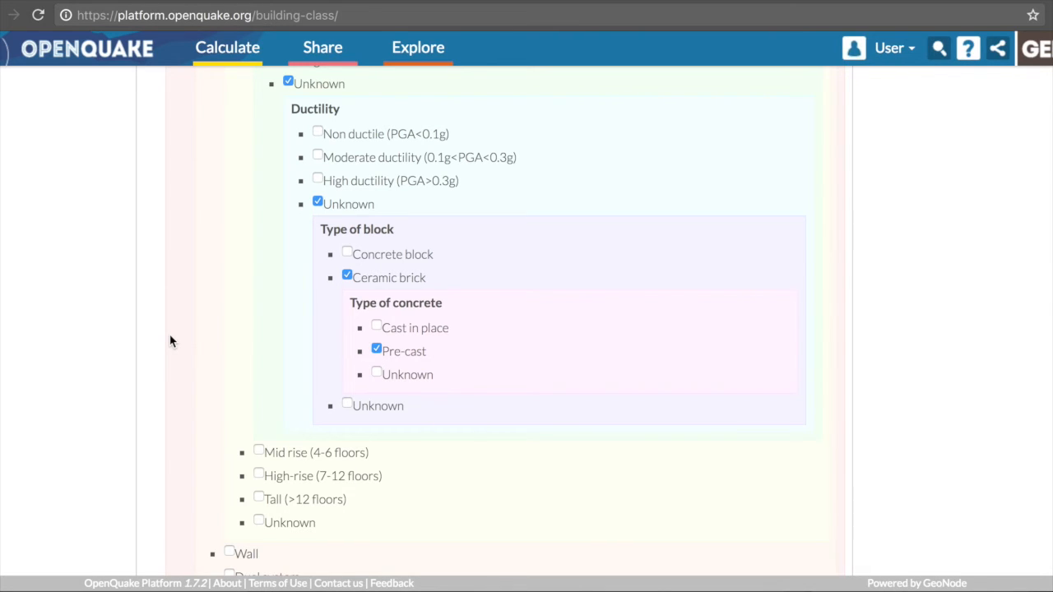
scroll("down", 3)
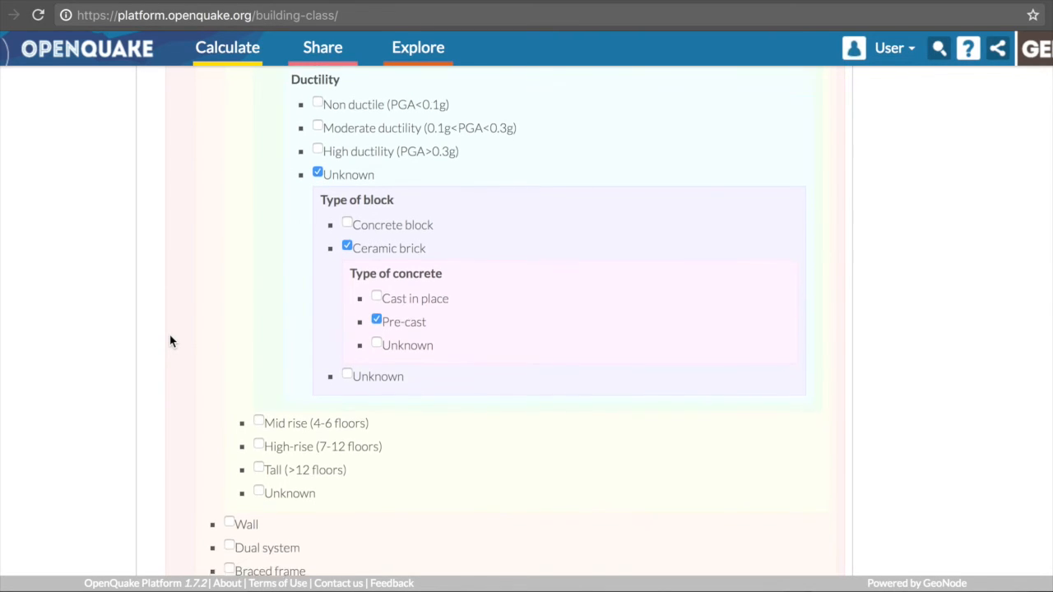
scroll("down", 3)
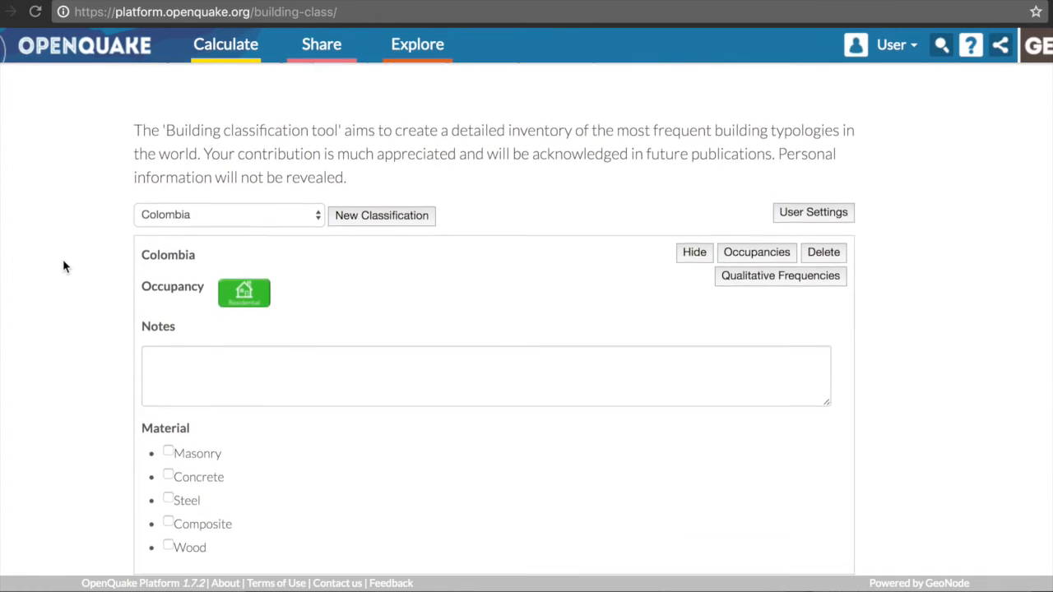
scroll("down", 3)
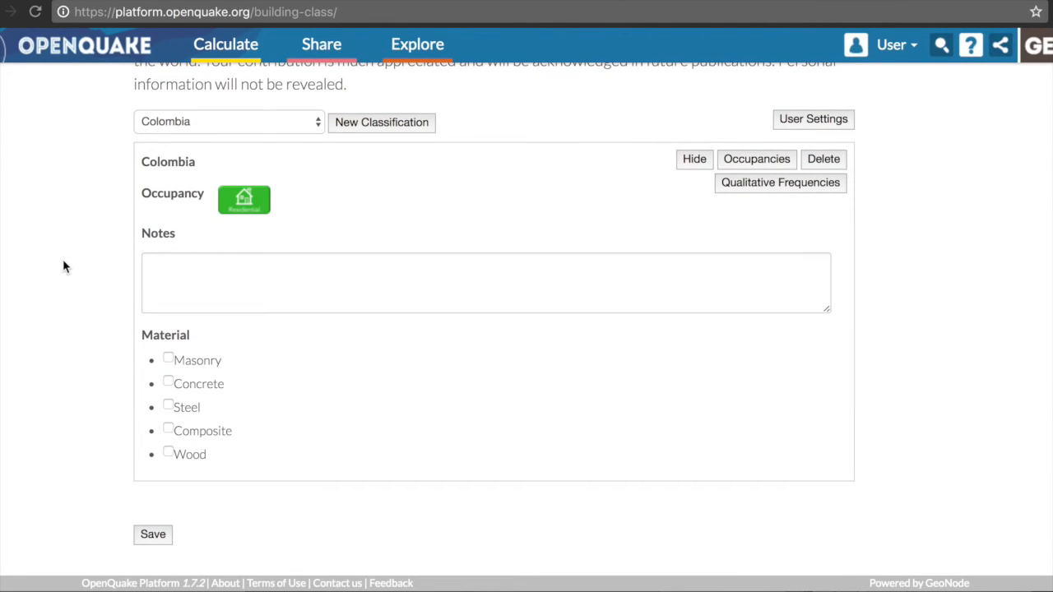
mouse_move(171, 408)
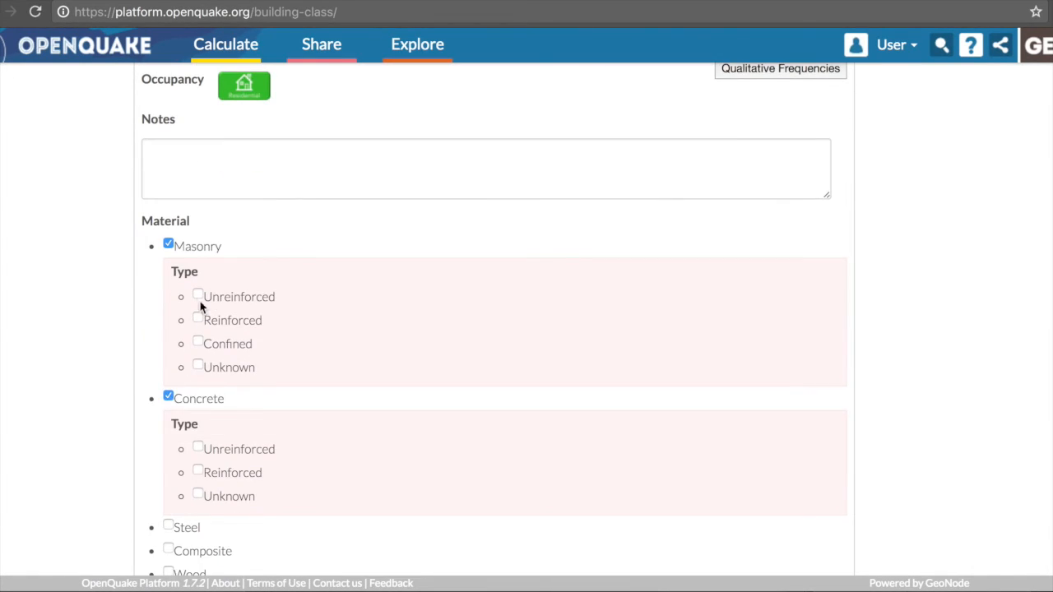
scroll("down", 3)
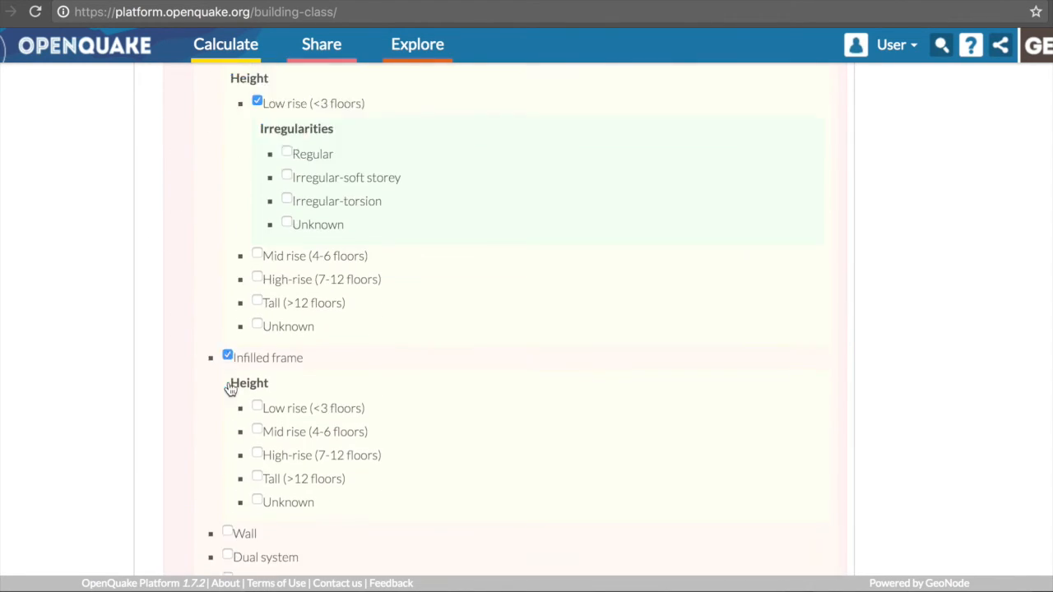
scroll("down", 3)
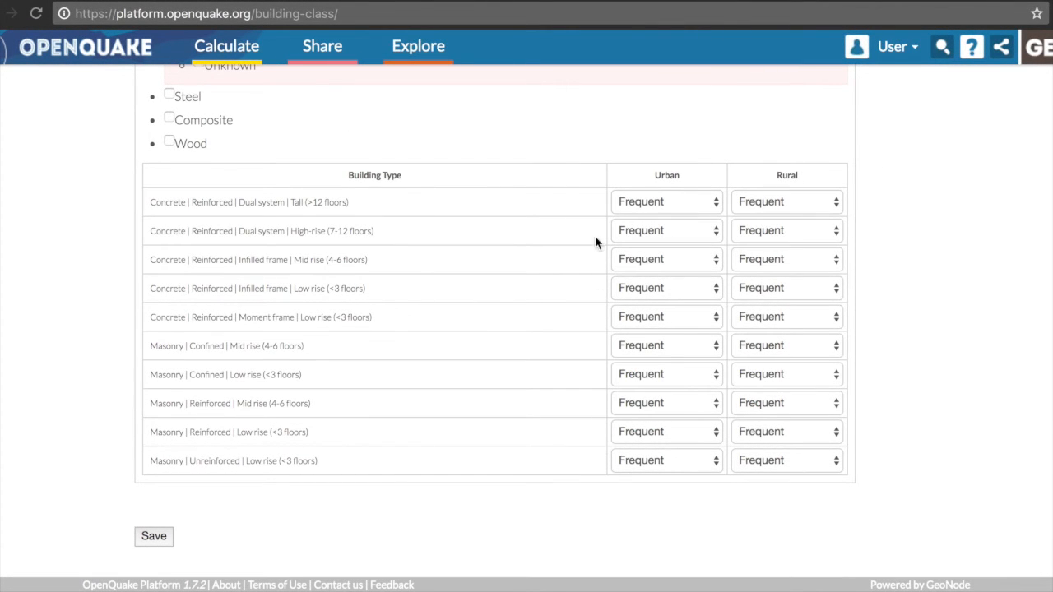
mouse_move(872, 158)
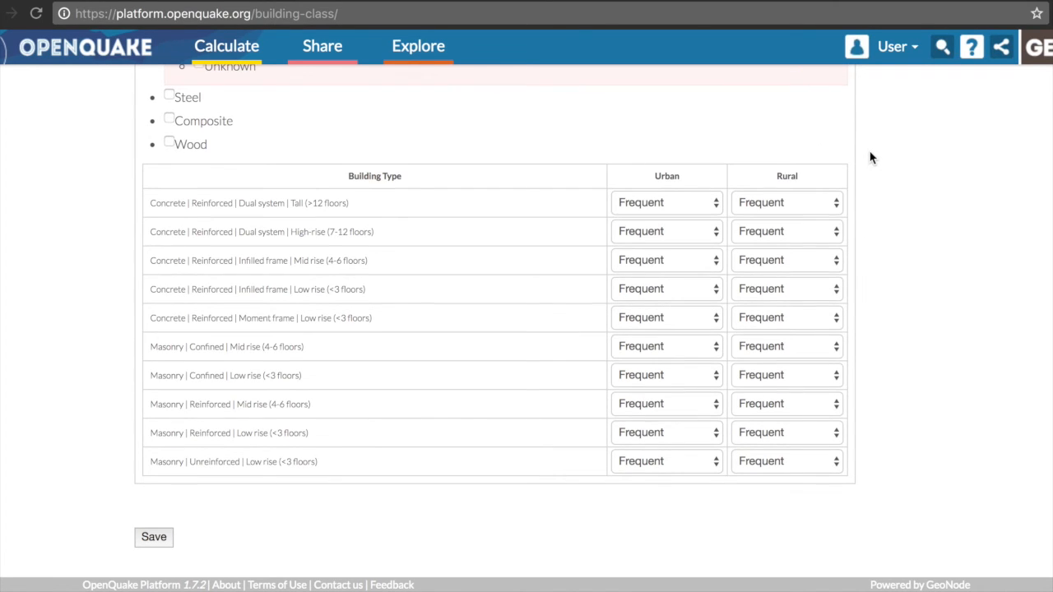
Scroll through the summary table of the ten building types now showing numeric frequency fields
scroll("up", 3)
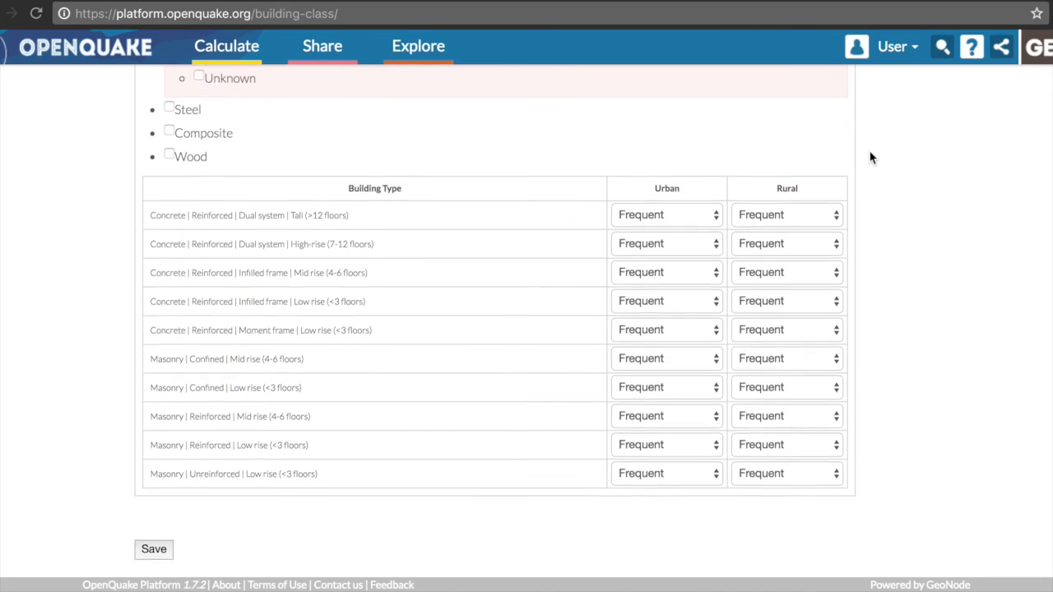
scroll("up", 3)
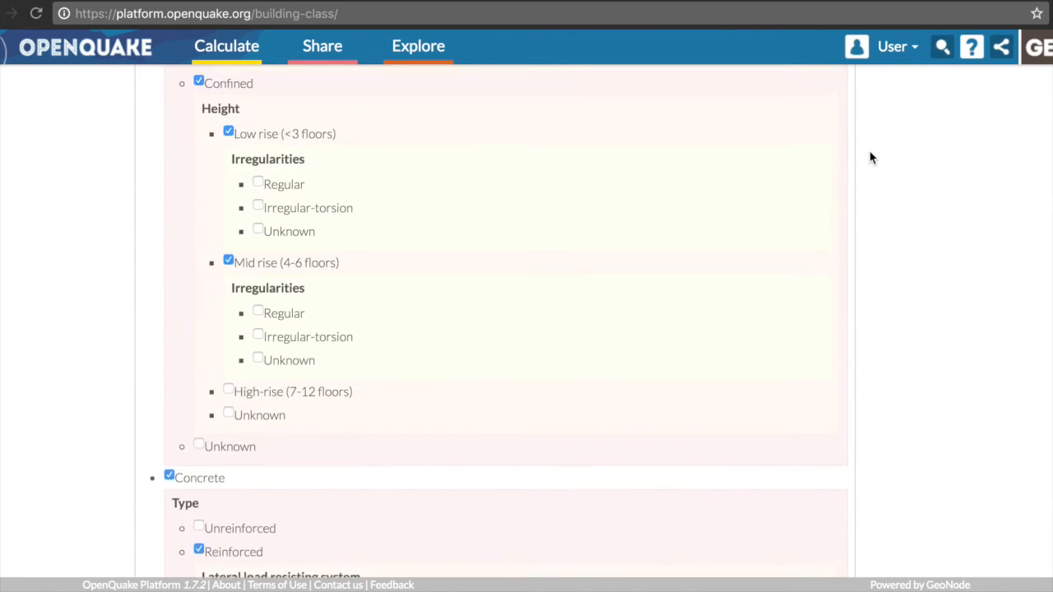
scroll("up", 3)
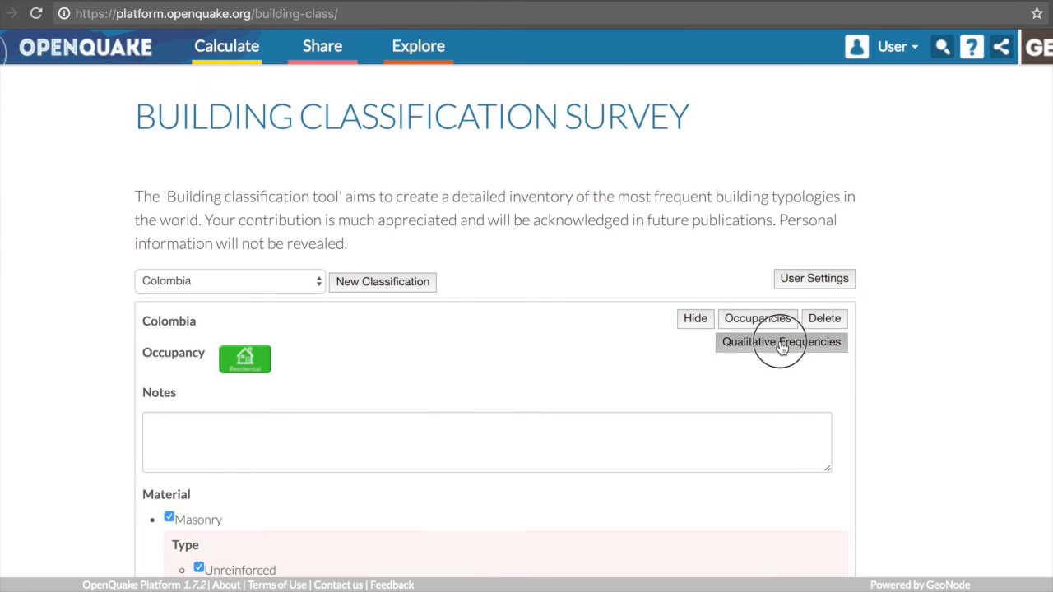
scroll("down", 3)
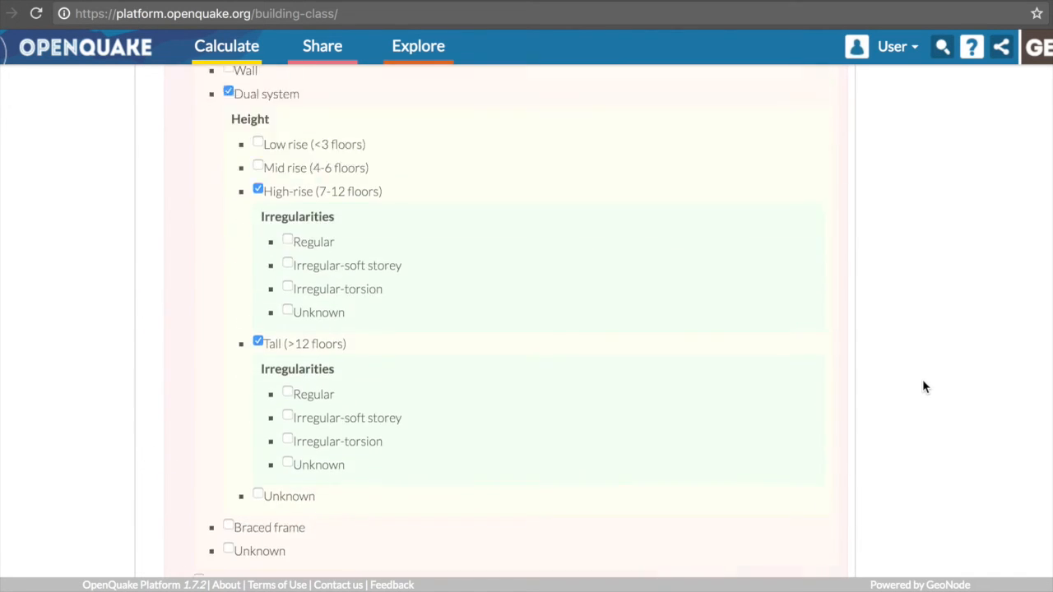
scroll("down", 3)
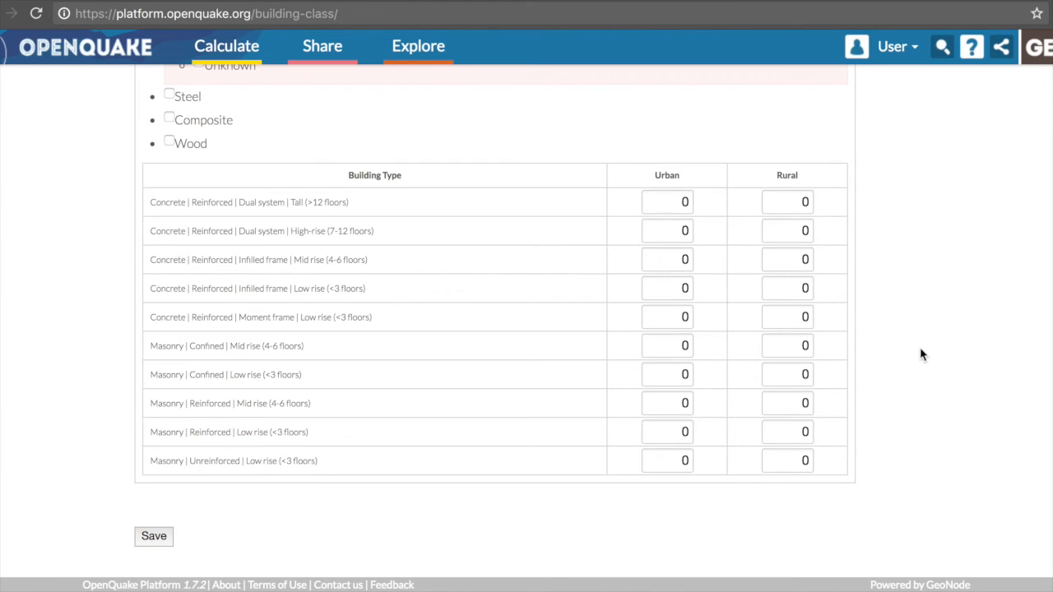
mouse_move(321, 487)
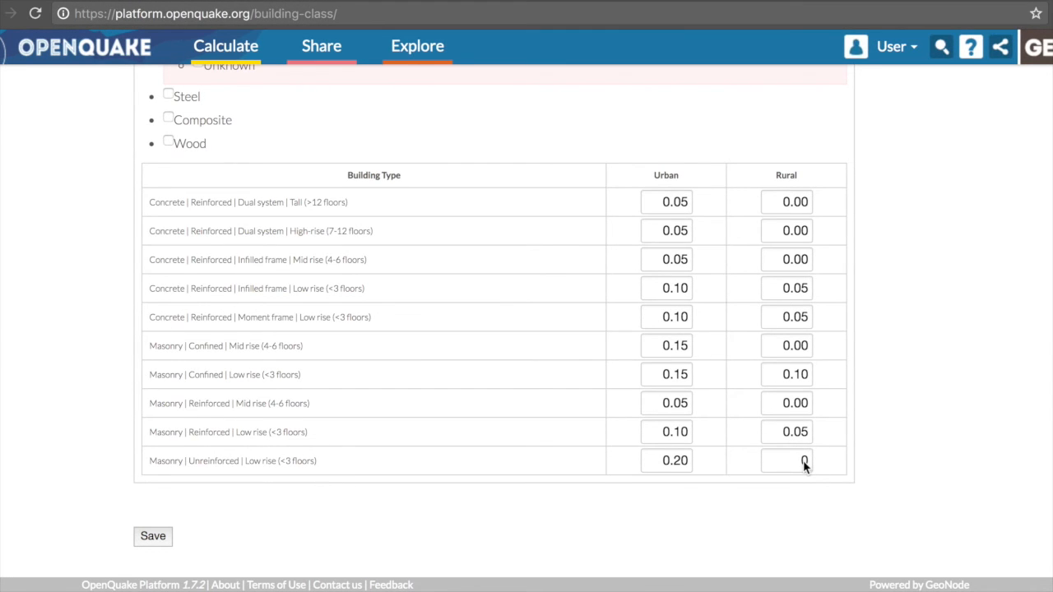
Enter .80 for the unreinforced masonry low-rise rural frequency, correct it, and save all values
left_click(787, 461)
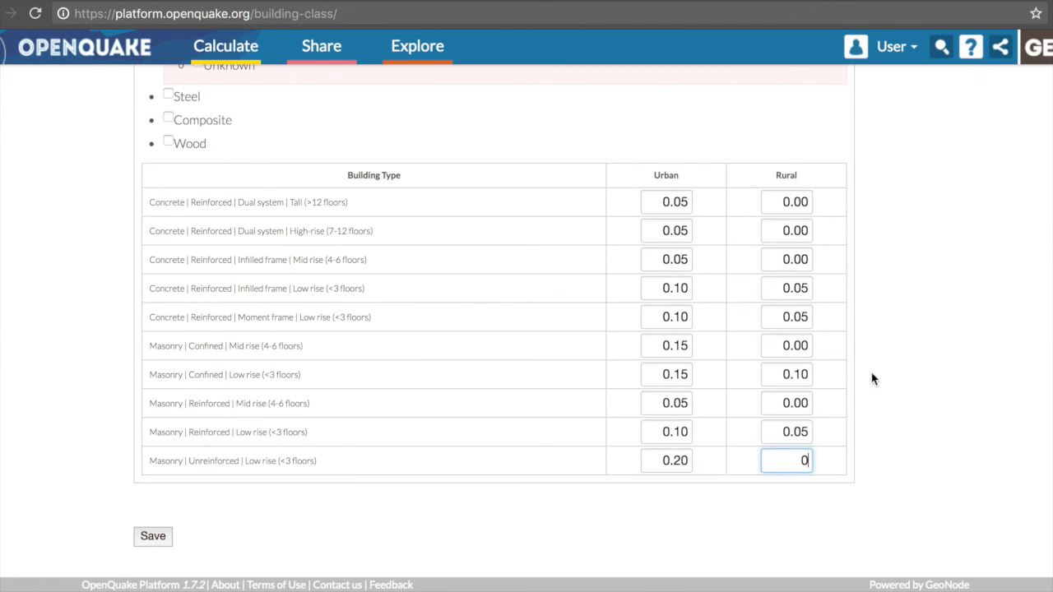
type(".80")
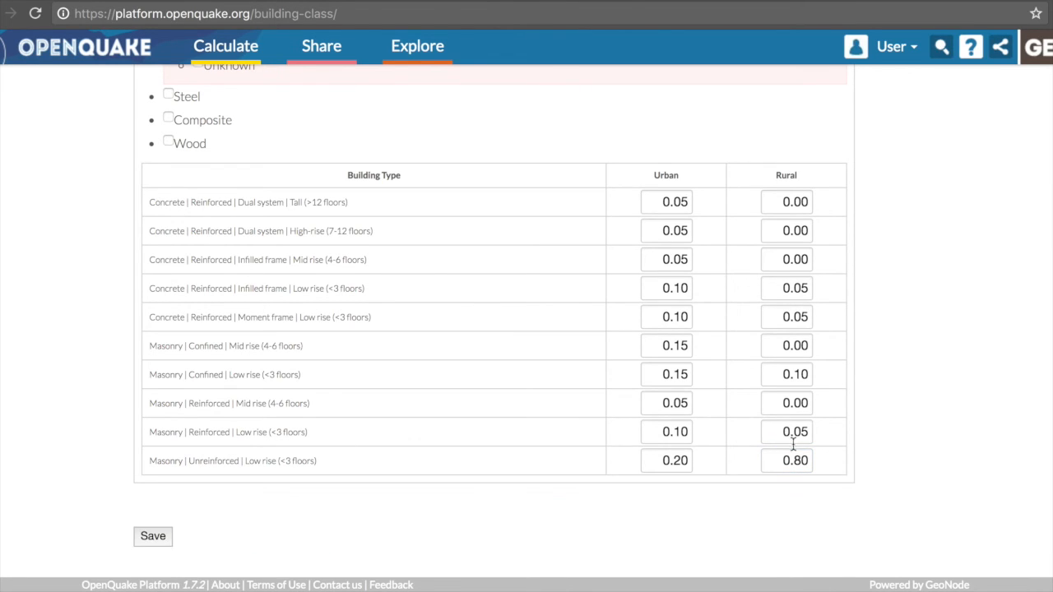
left_click(787, 461)
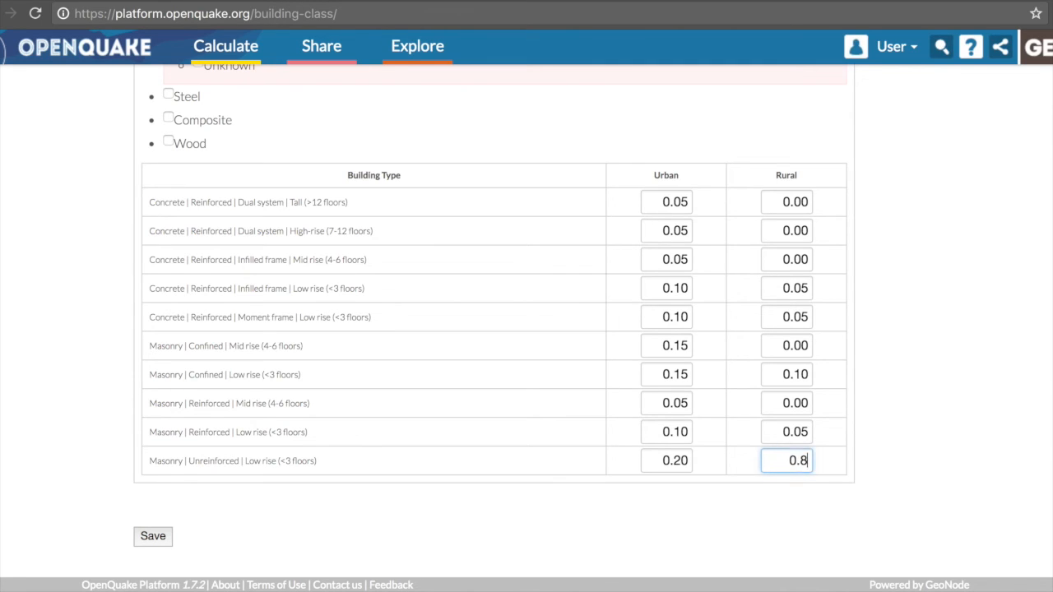
left_click(153, 536)
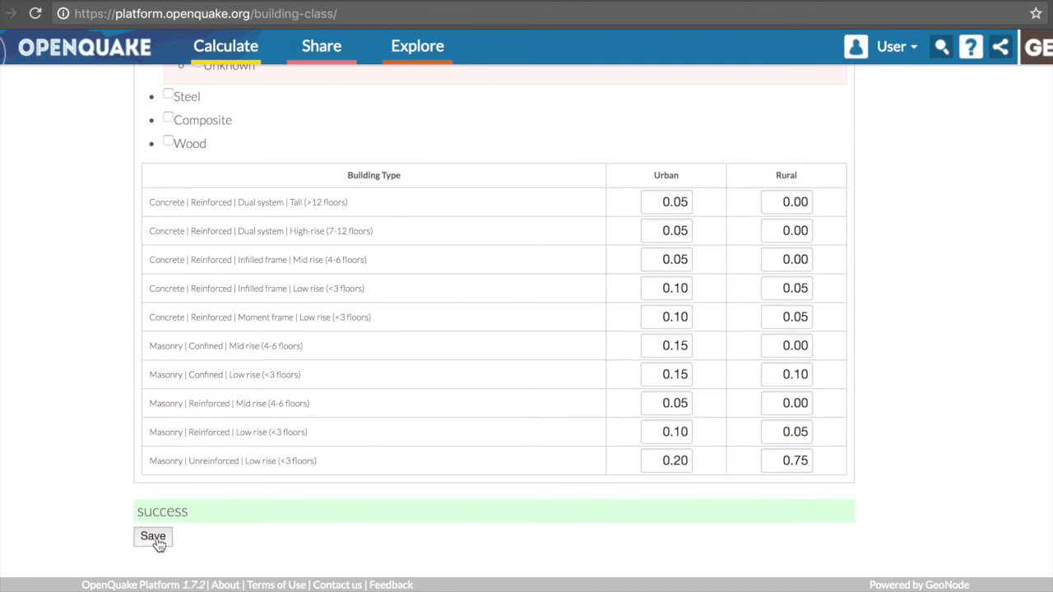
mouse_move(210, 164)
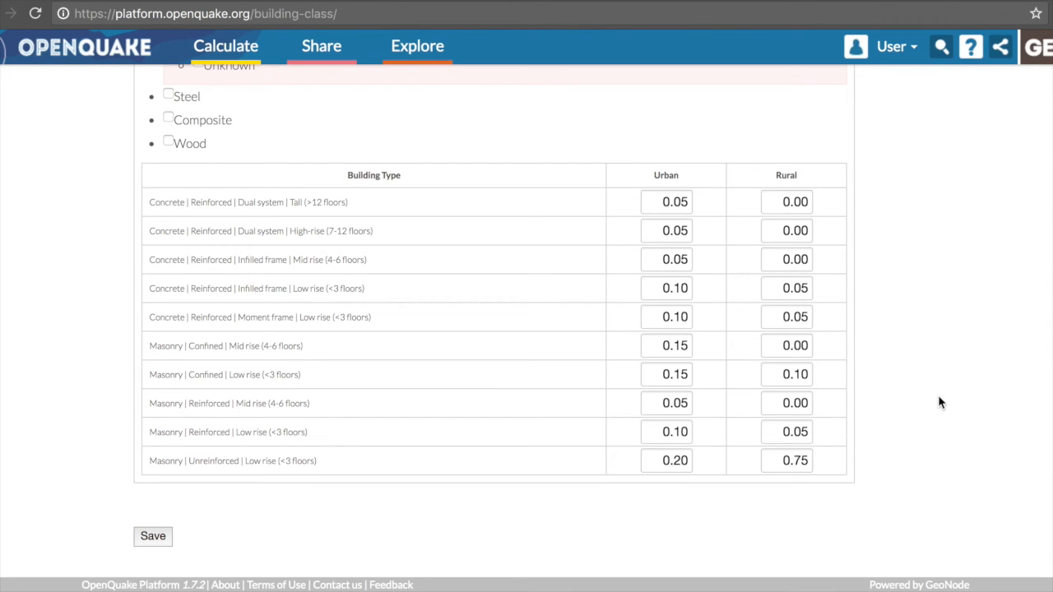
Toggle the summary table from quantitative values back to qualitative dropdowns, all reading Frequent
scroll("up", 3)
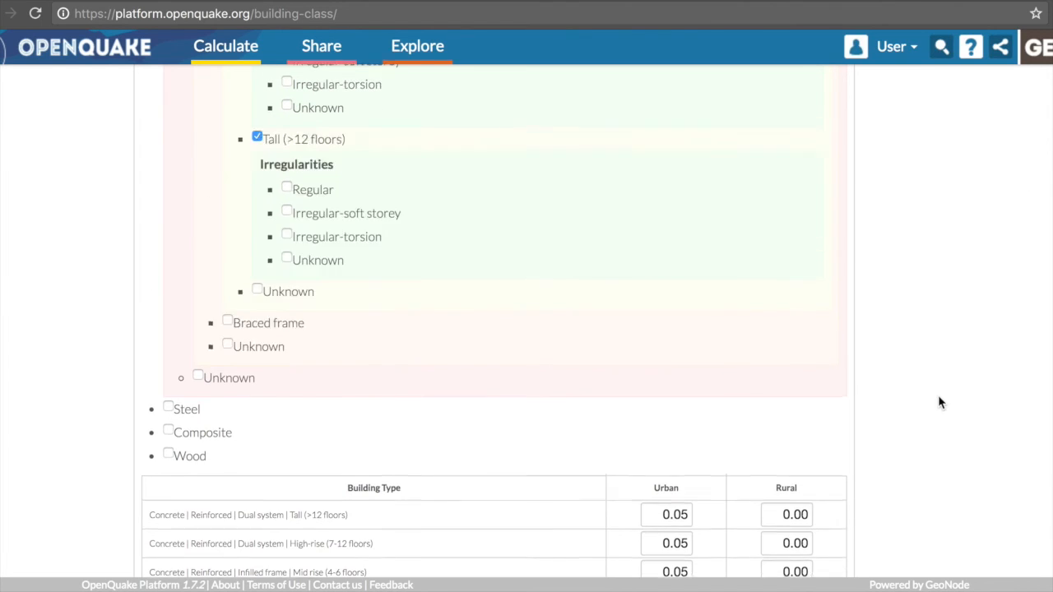
scroll("up", 3)
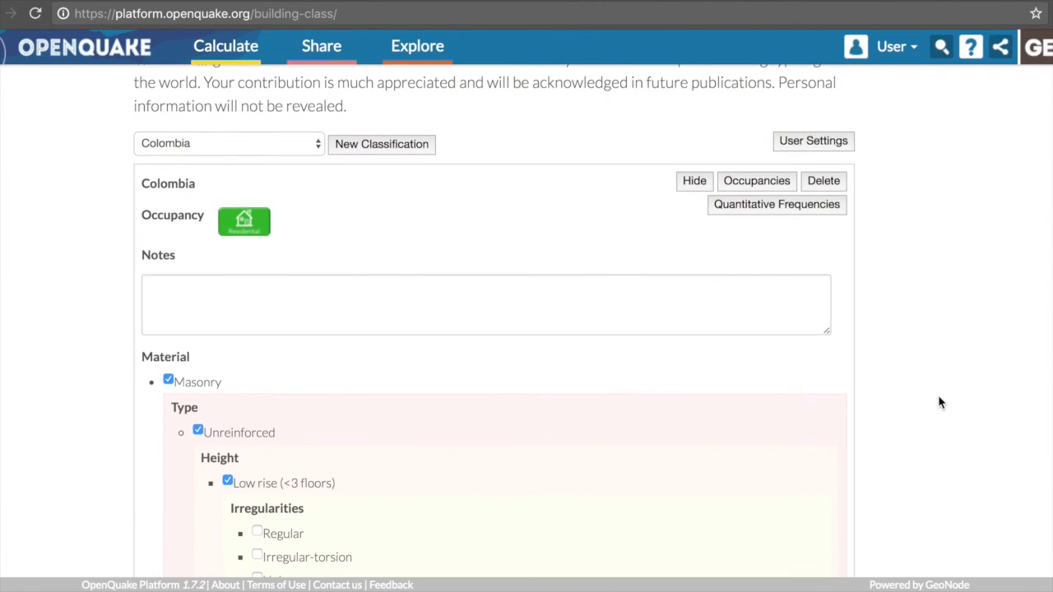
scroll("down", 3)
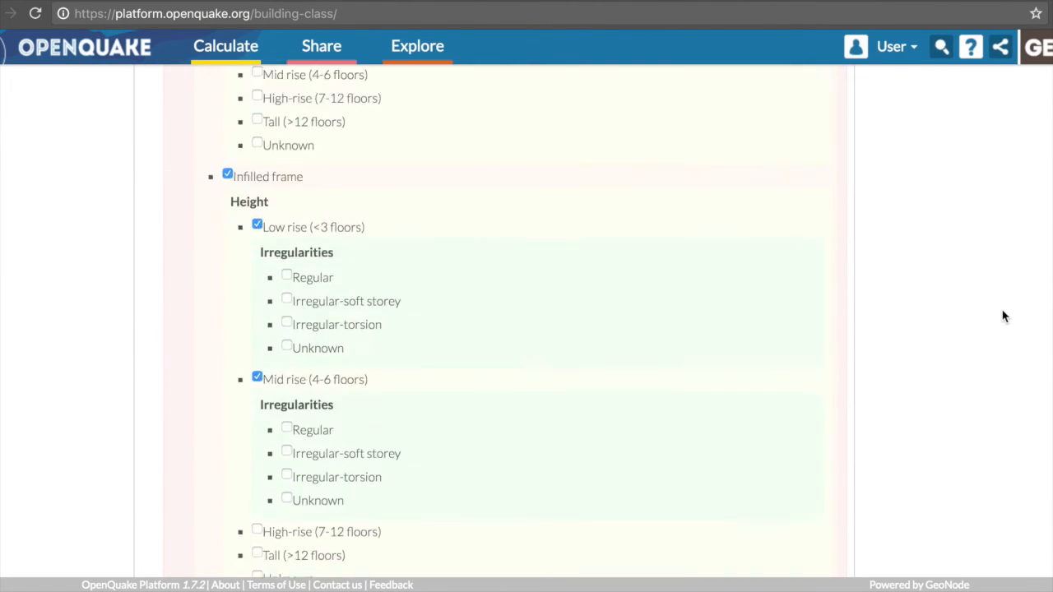
scroll("down", 3)
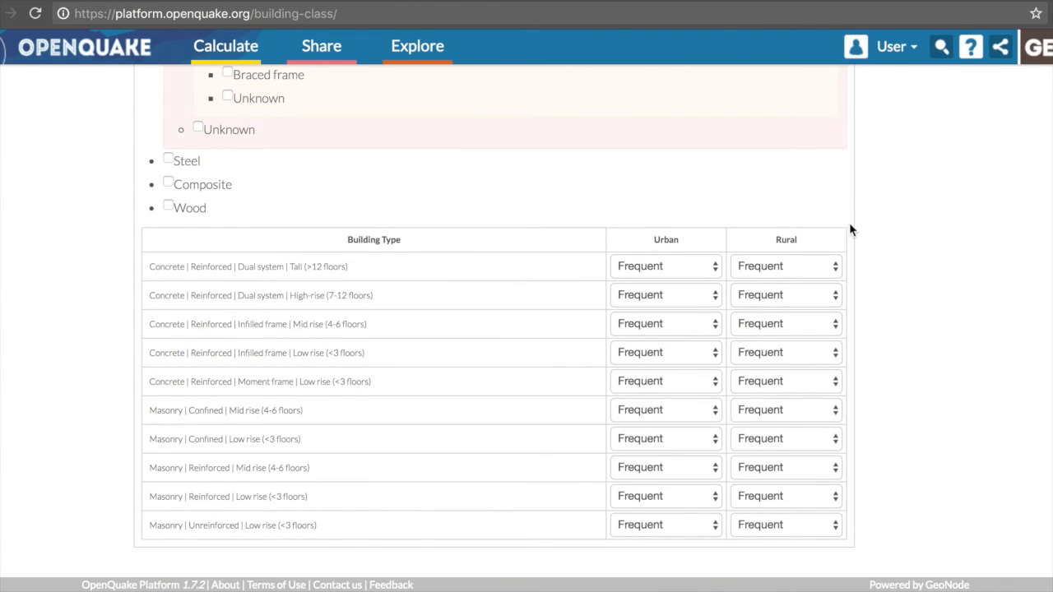
Set tall dual-system urban level and unreinforced masonry low-rise urban and rural to Very Frequent
left_click(665, 266)
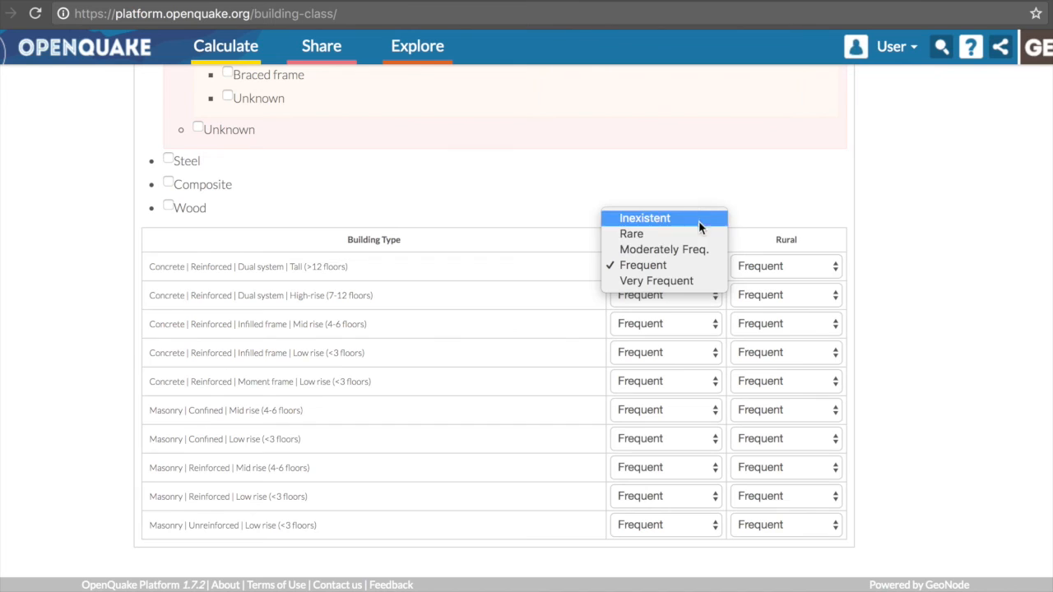
mouse_move(665, 250)
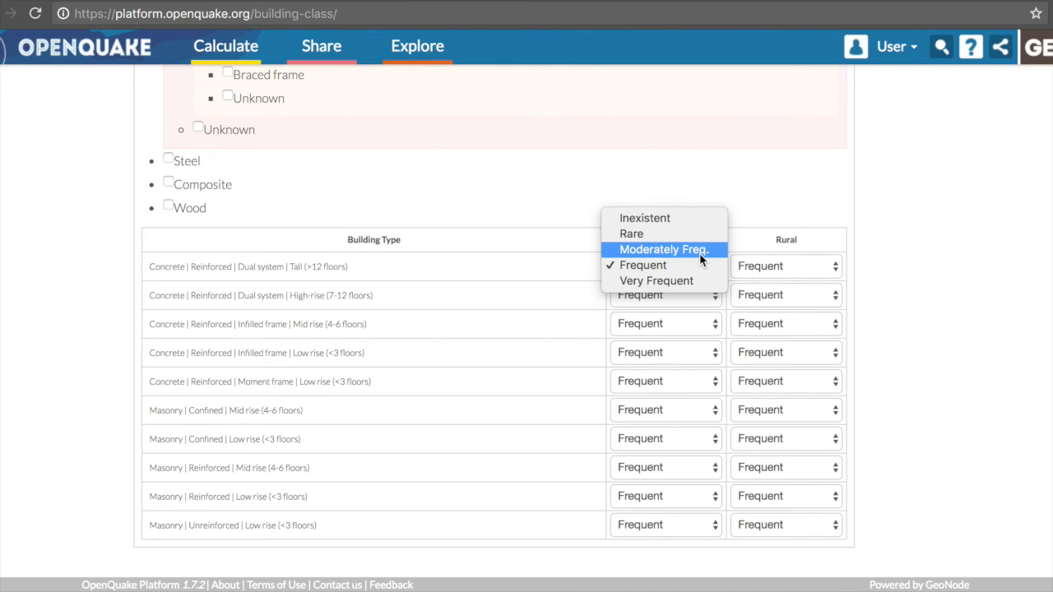
mouse_move(699, 286)
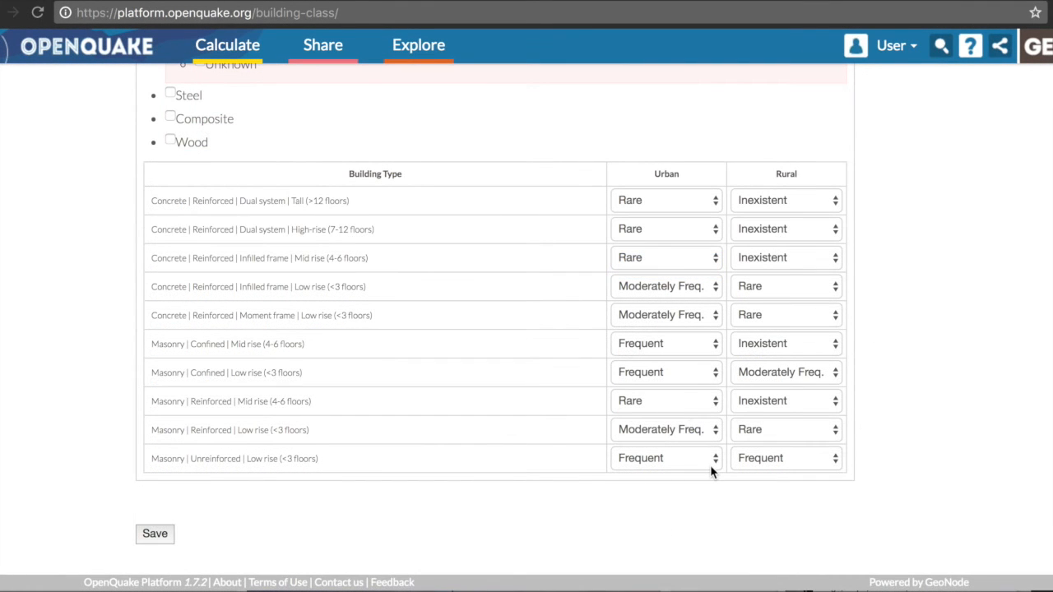
left_click(666, 402)
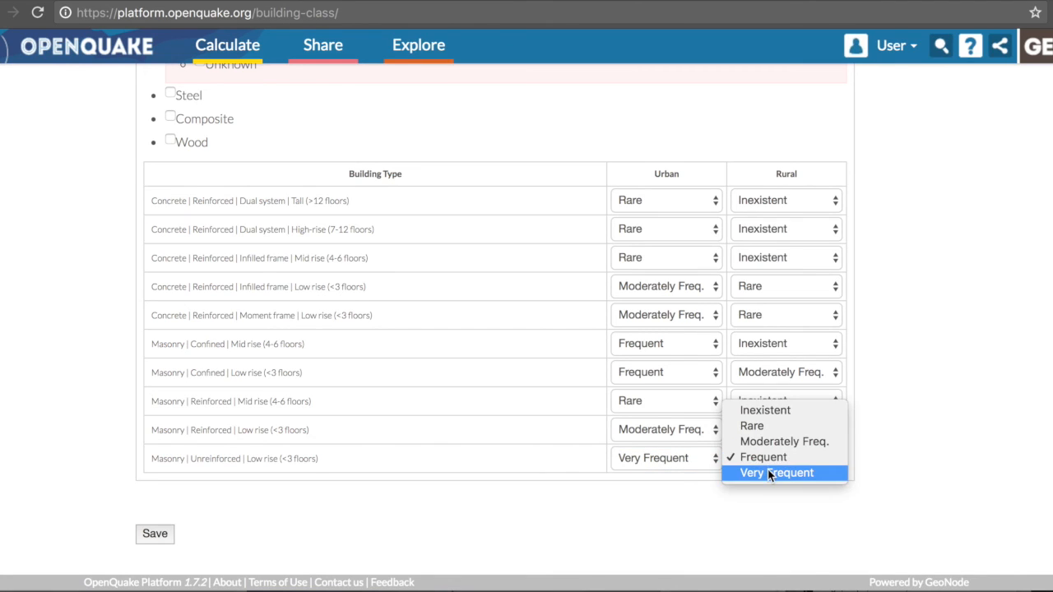
left_click(777, 472)
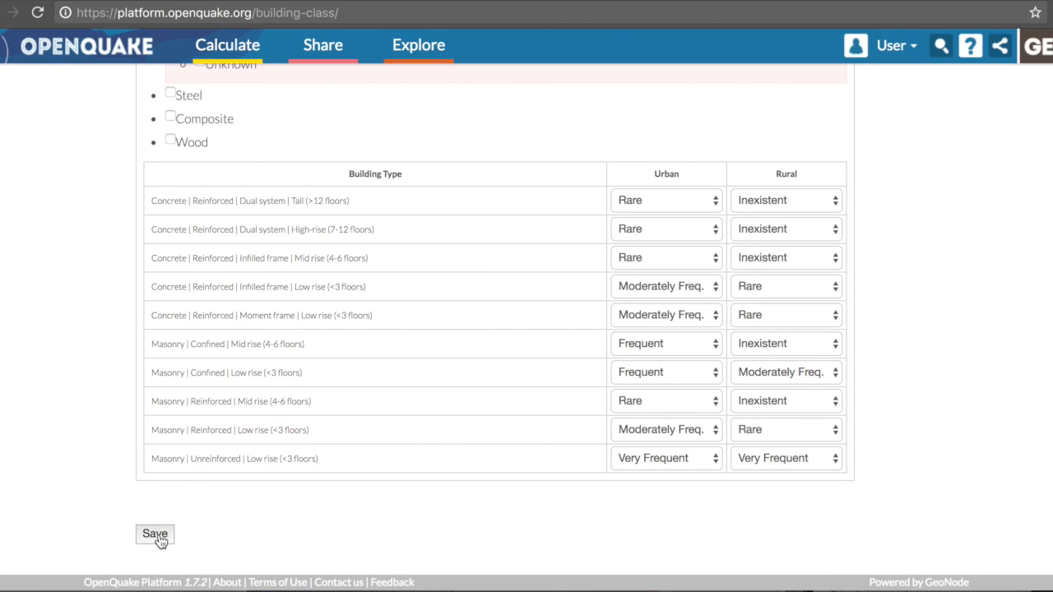
Save the ten building types' qualitative levels with the Save button below the table
left_click(154, 533)
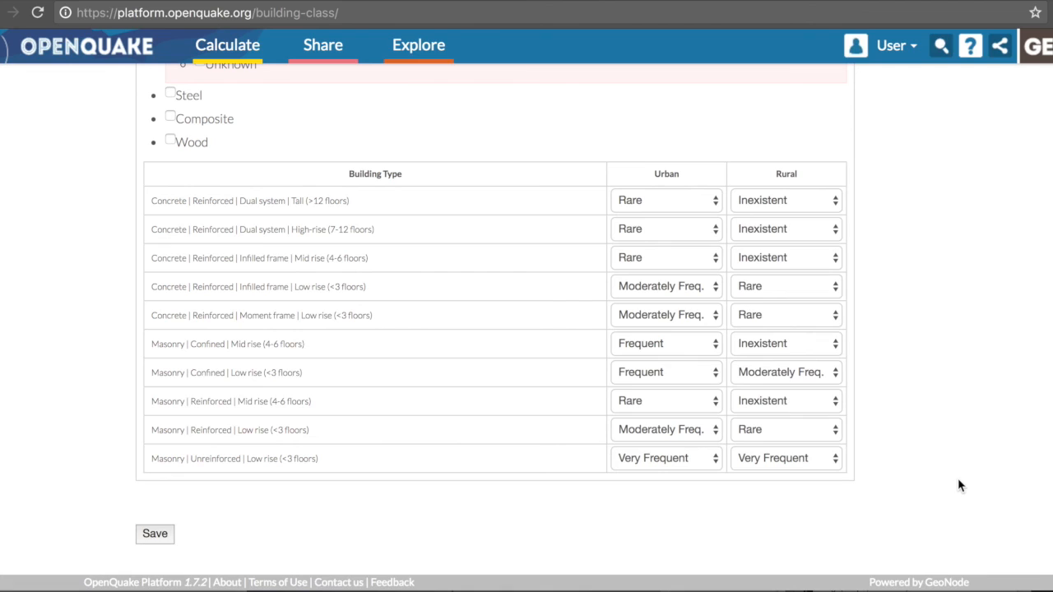
mouse_move(675, 13)
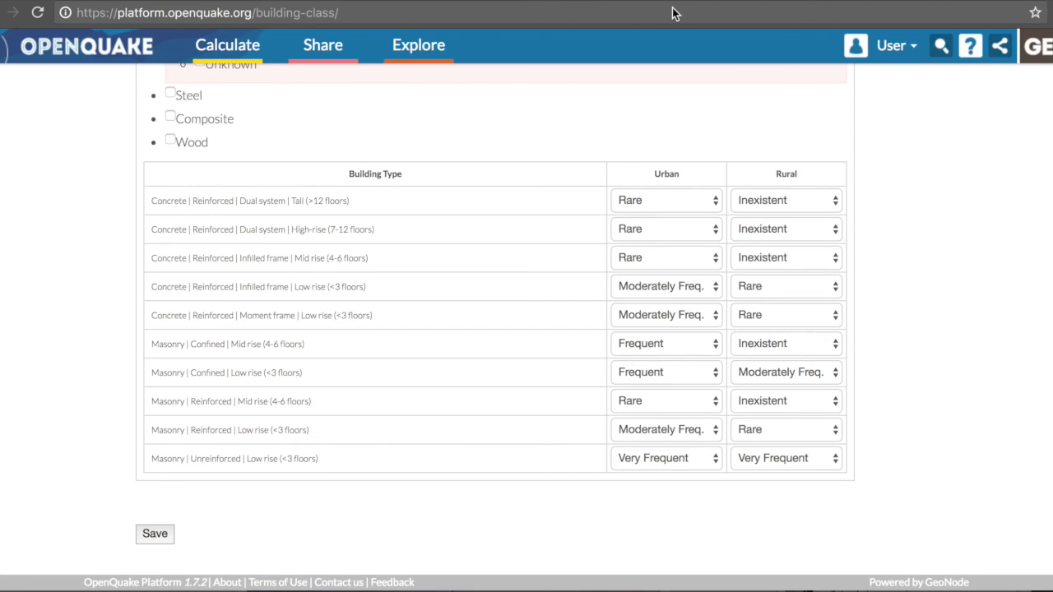